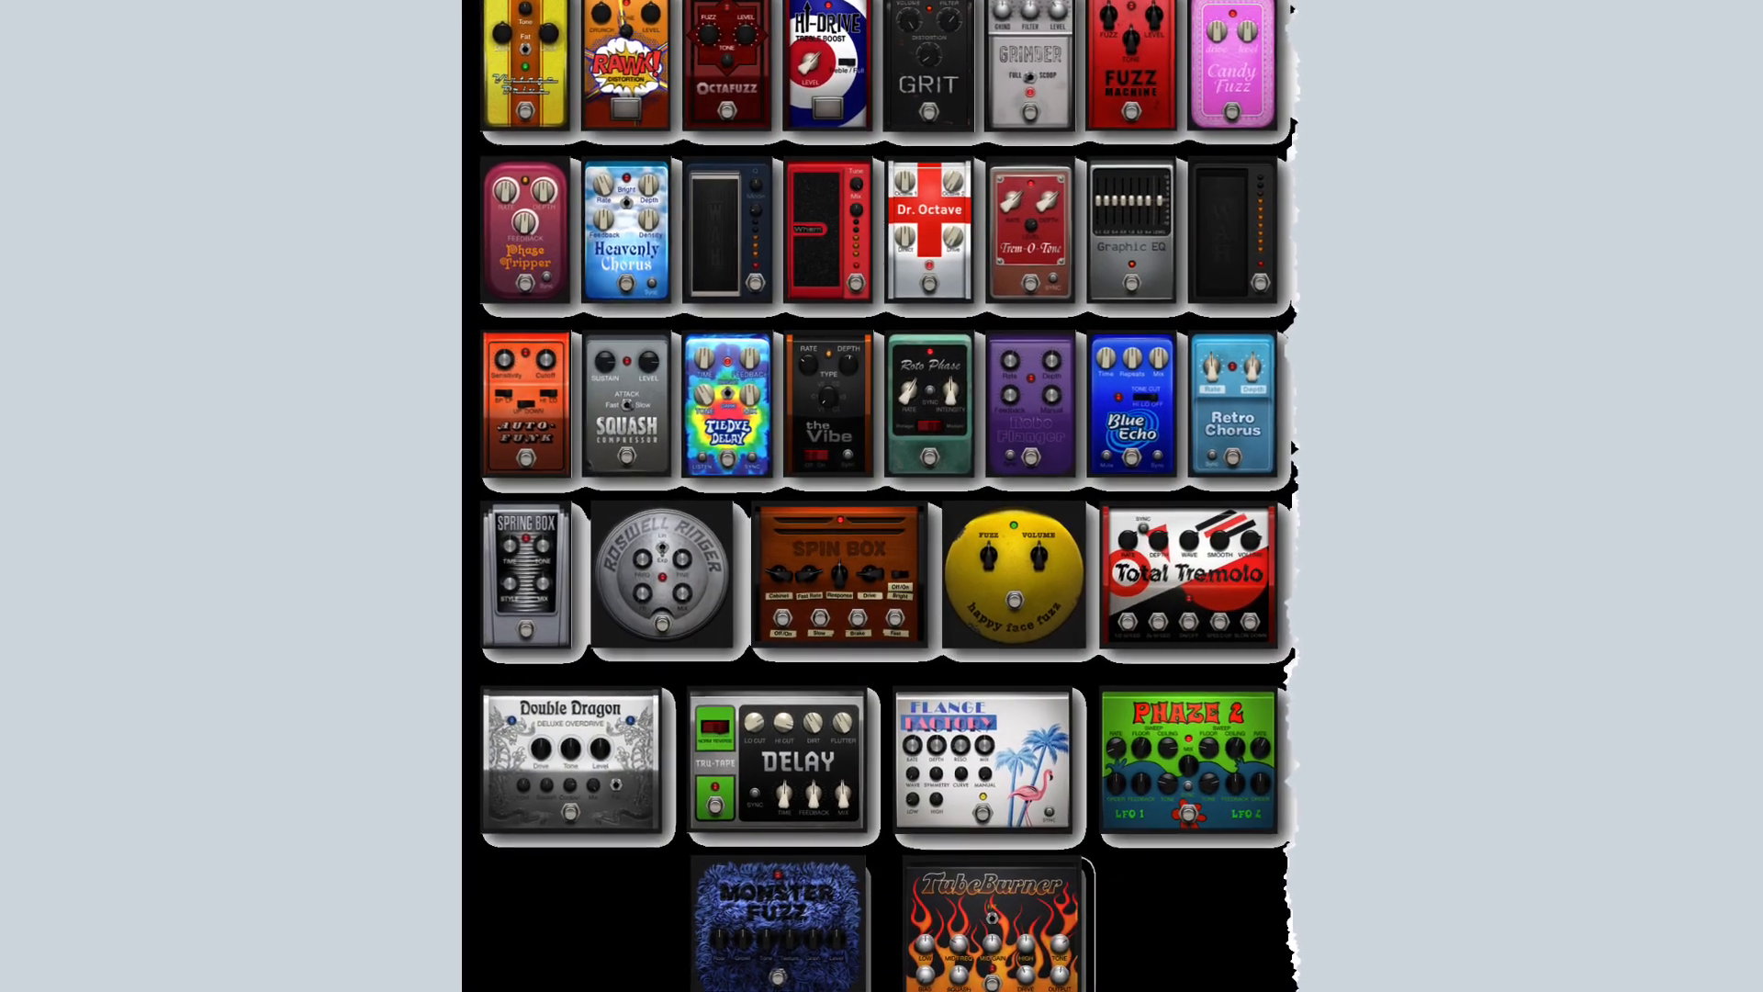
Step: Scroll the track list and toggle TRACK STACK 1 closed and open twice to reveal Audio 1–3
scroll("down", 3)
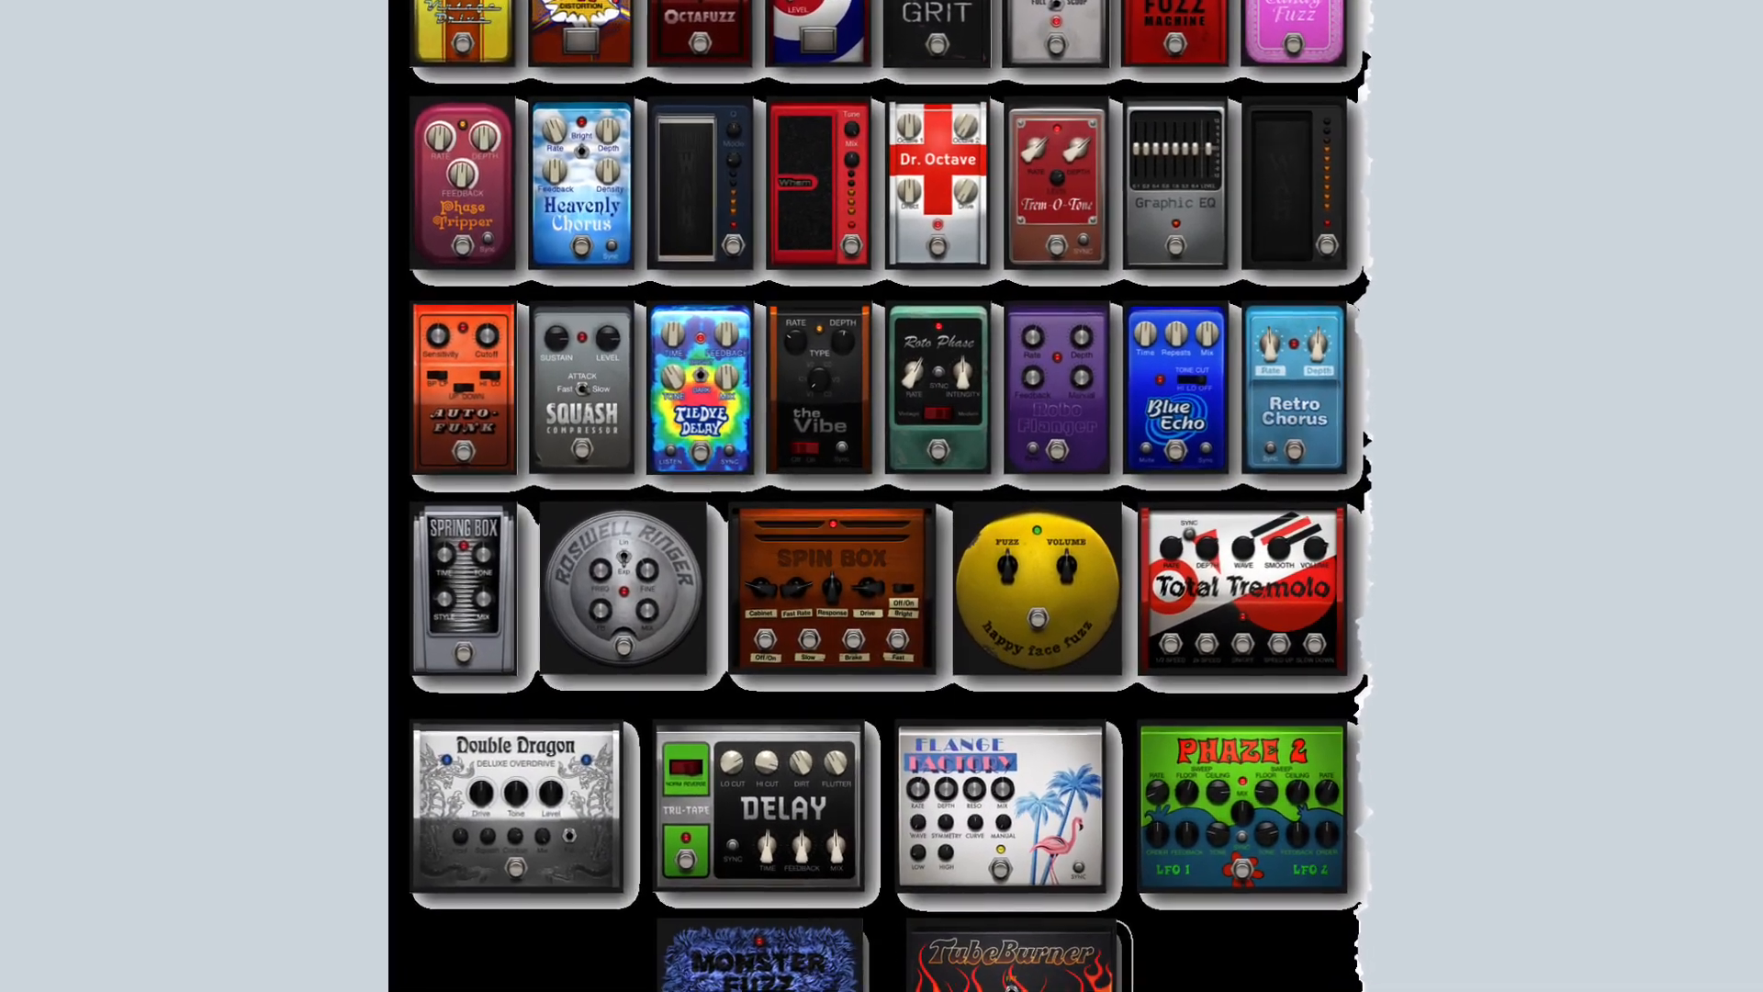
scroll("down", 3)
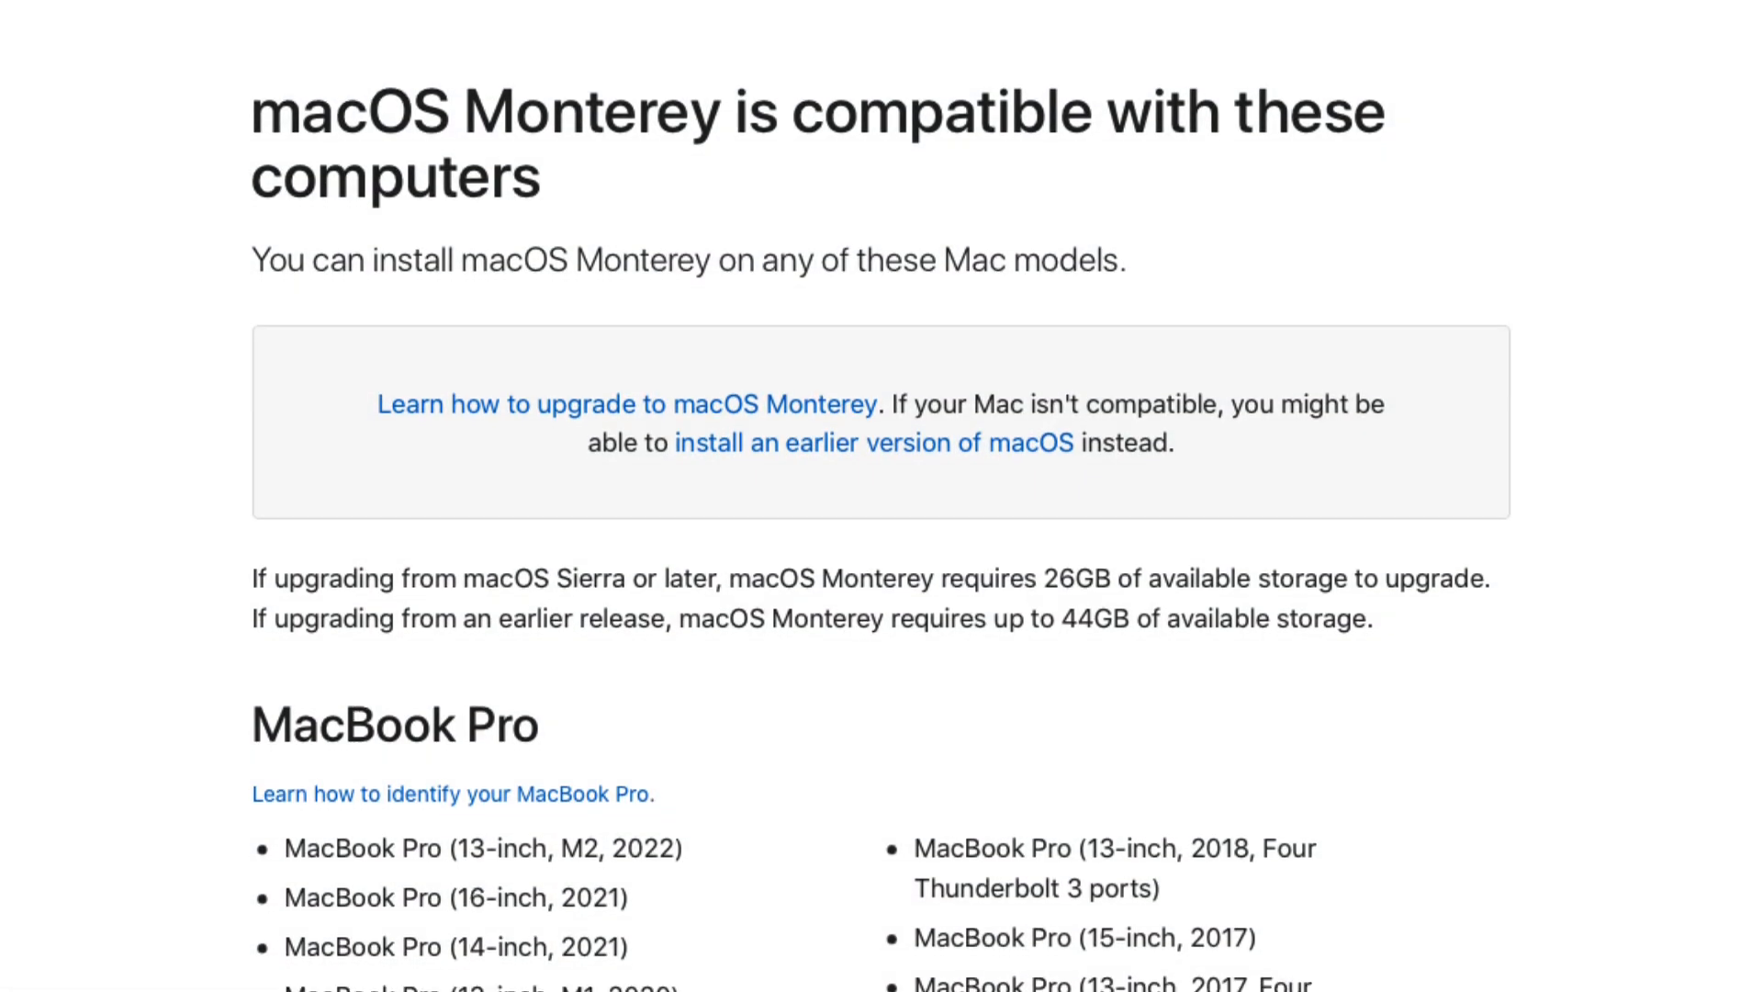
scroll("down", 3)
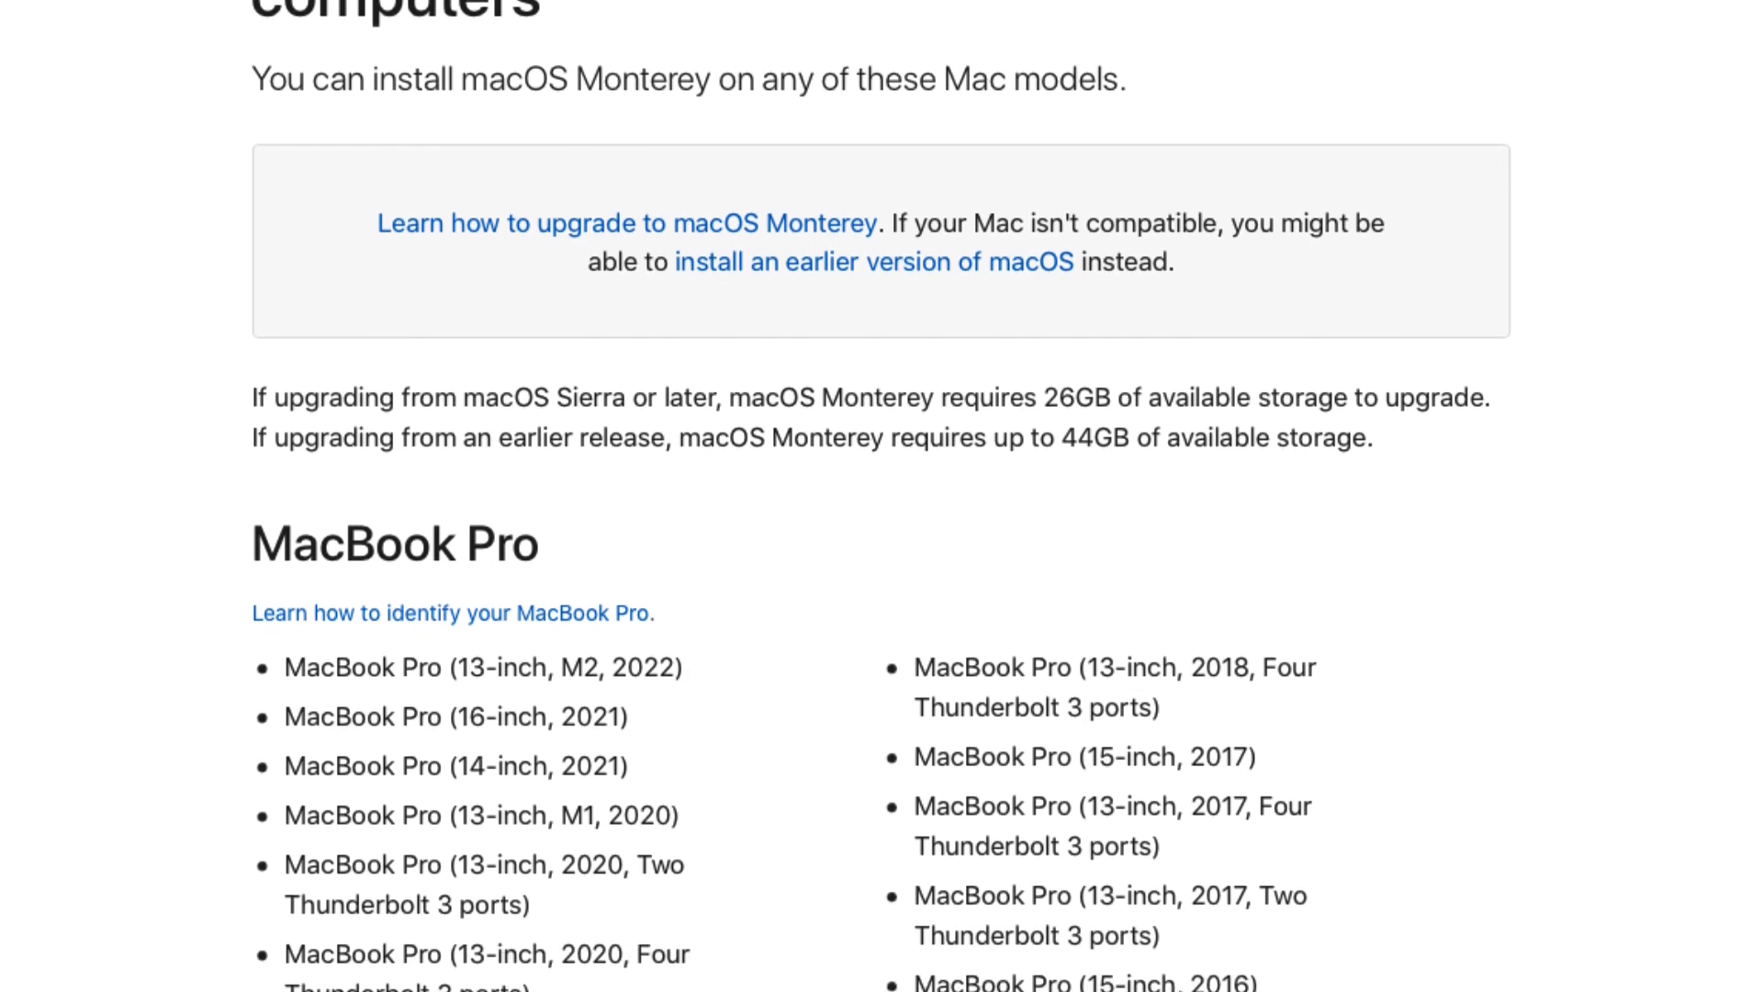
scroll("down", 3)
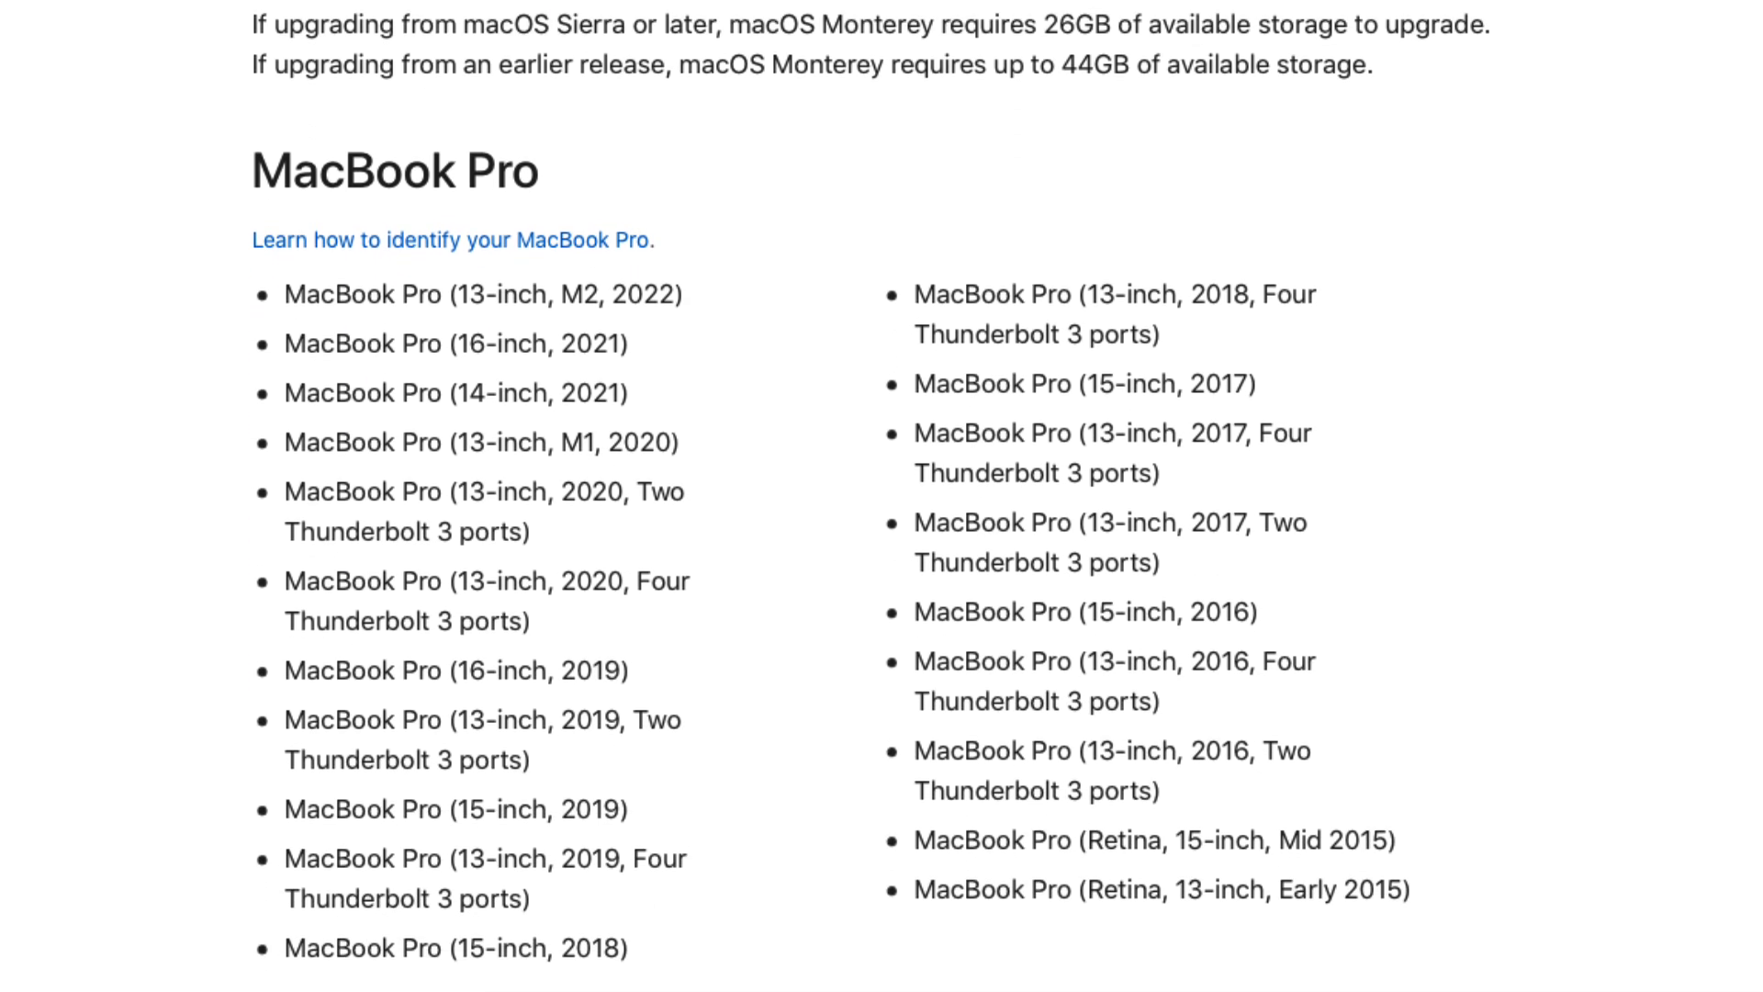
scroll("down", 3)
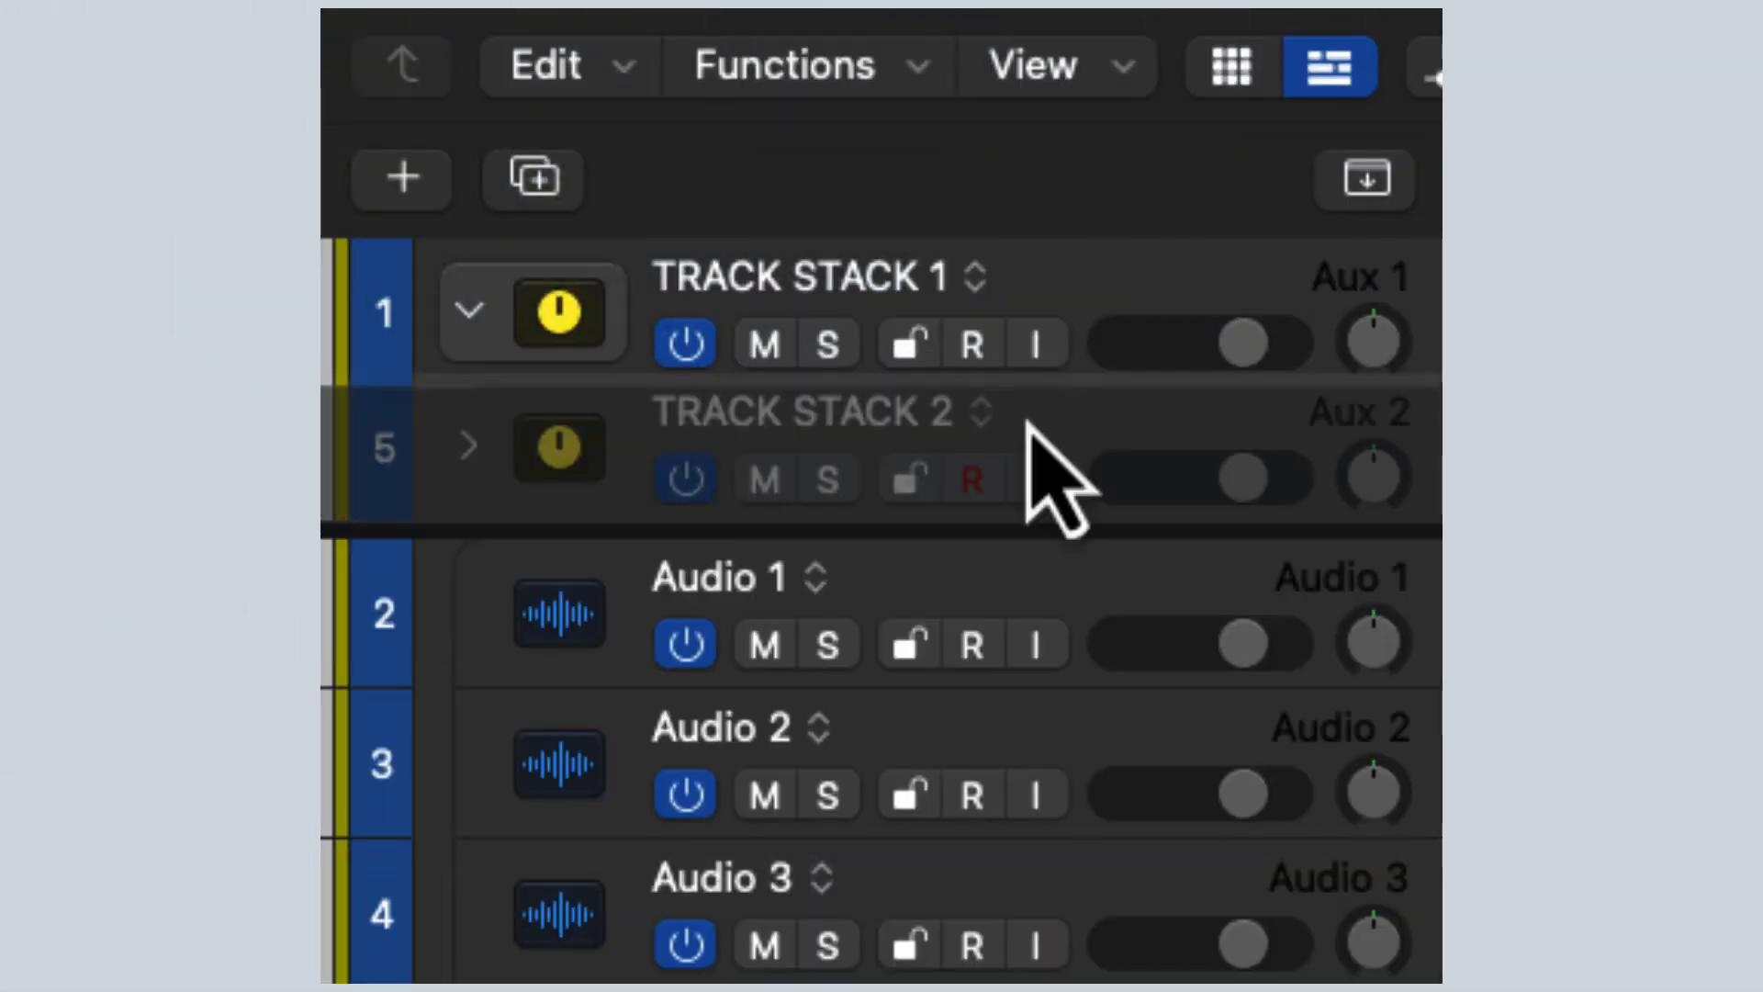
left_click(468, 313)
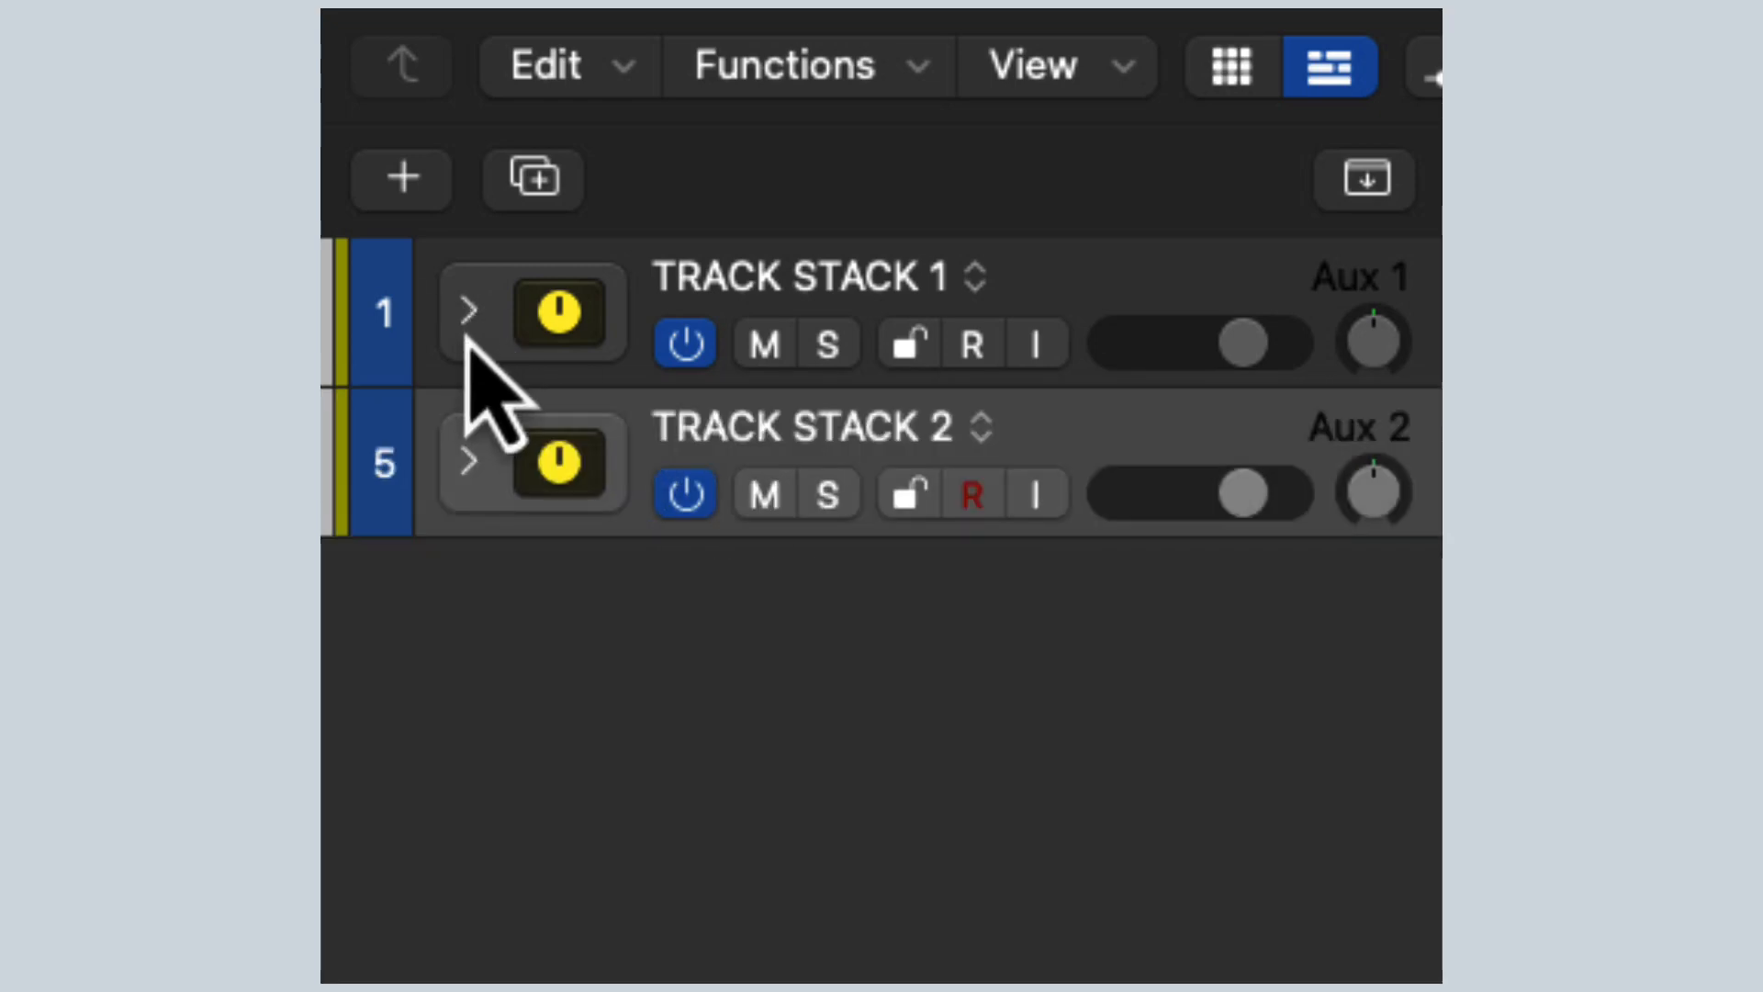
left_click(467, 314)
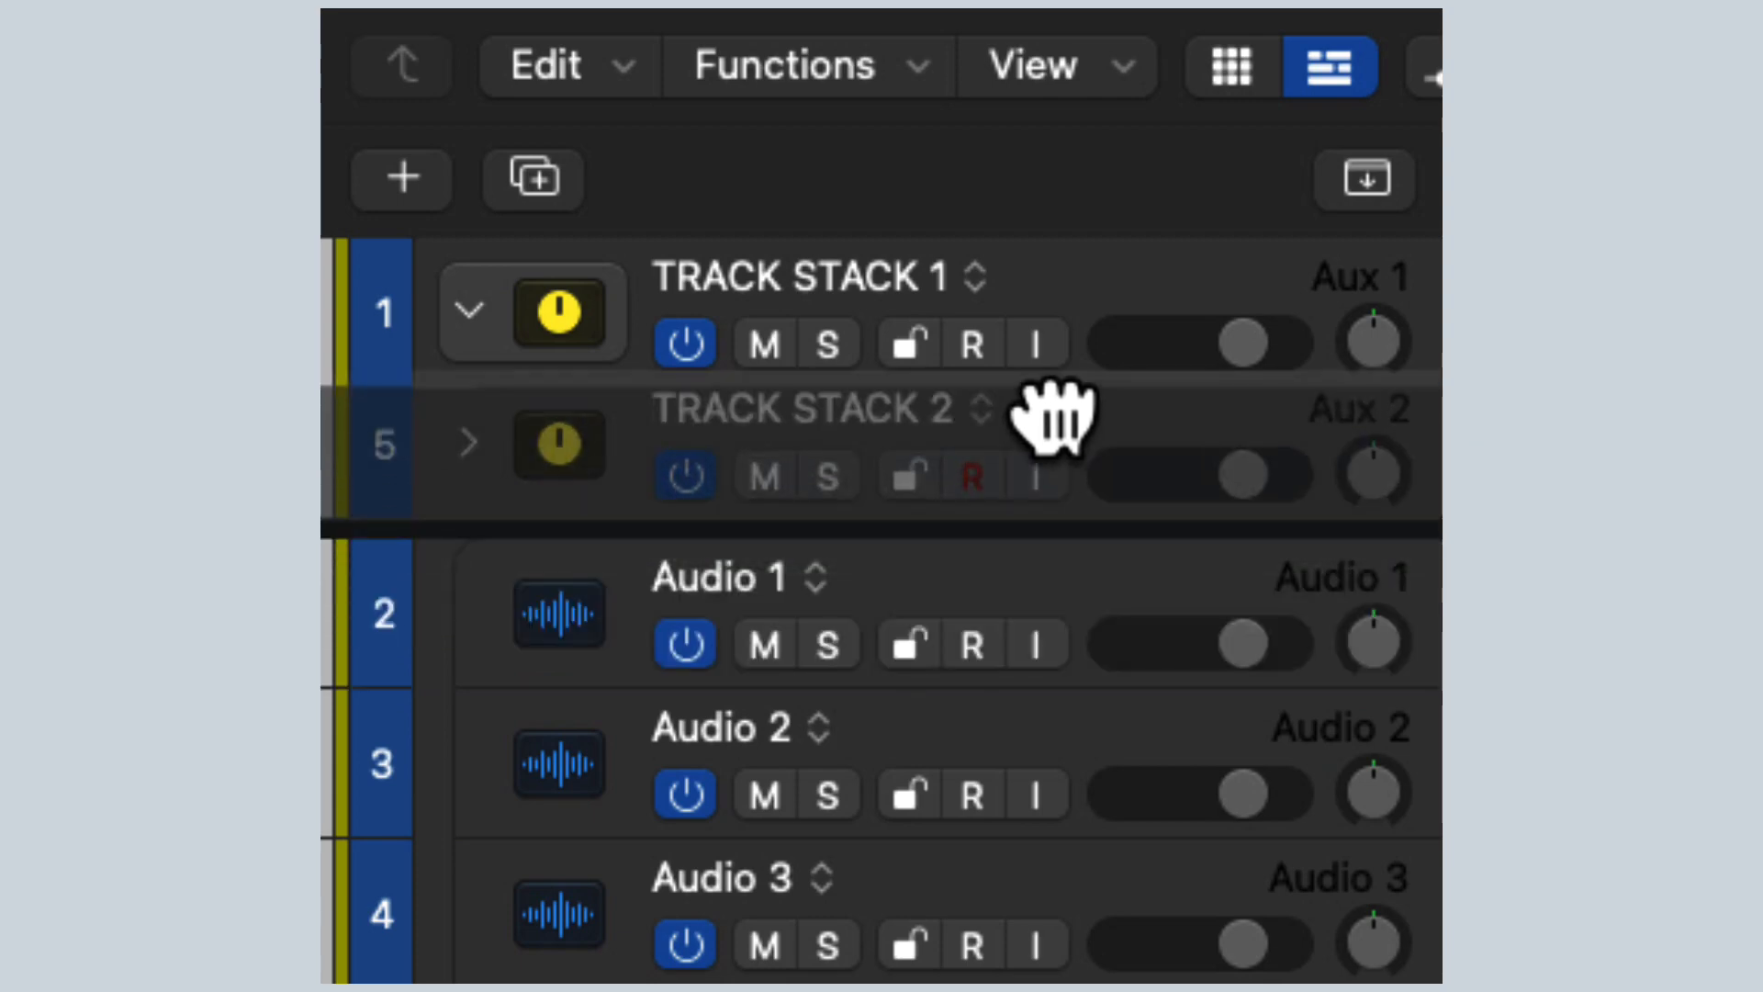
left_click(468, 317)
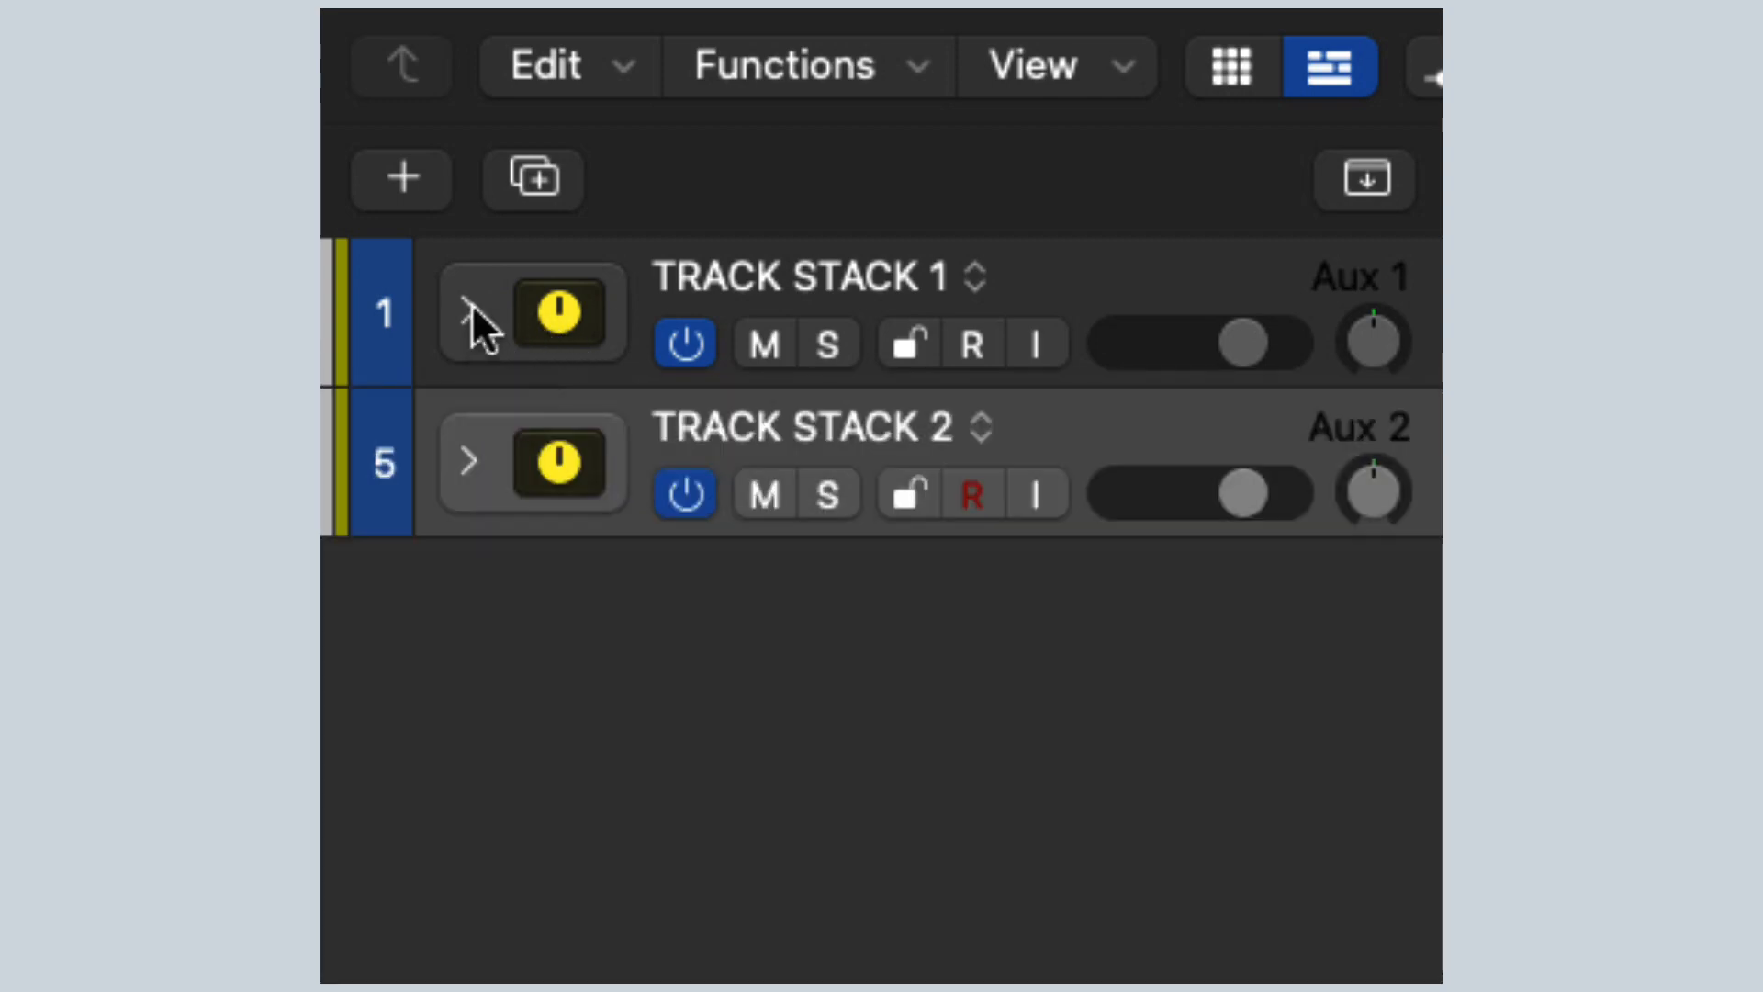
left_click(470, 316)
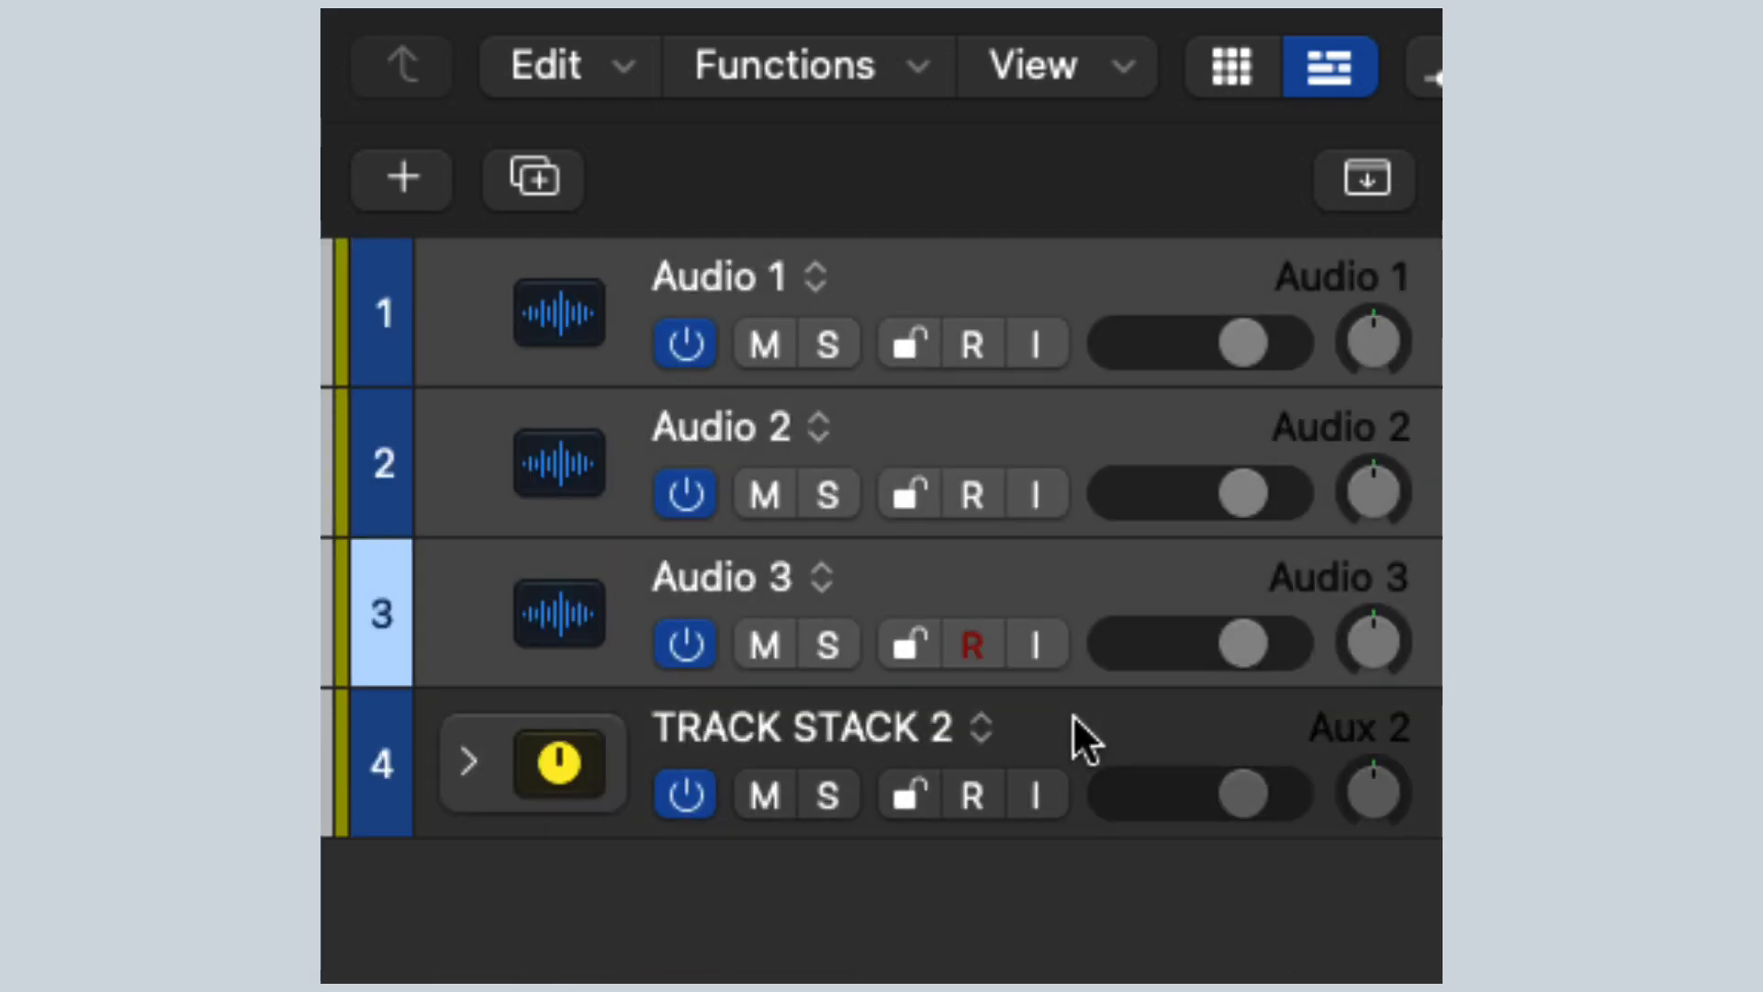
mouse_move(1056, 649)
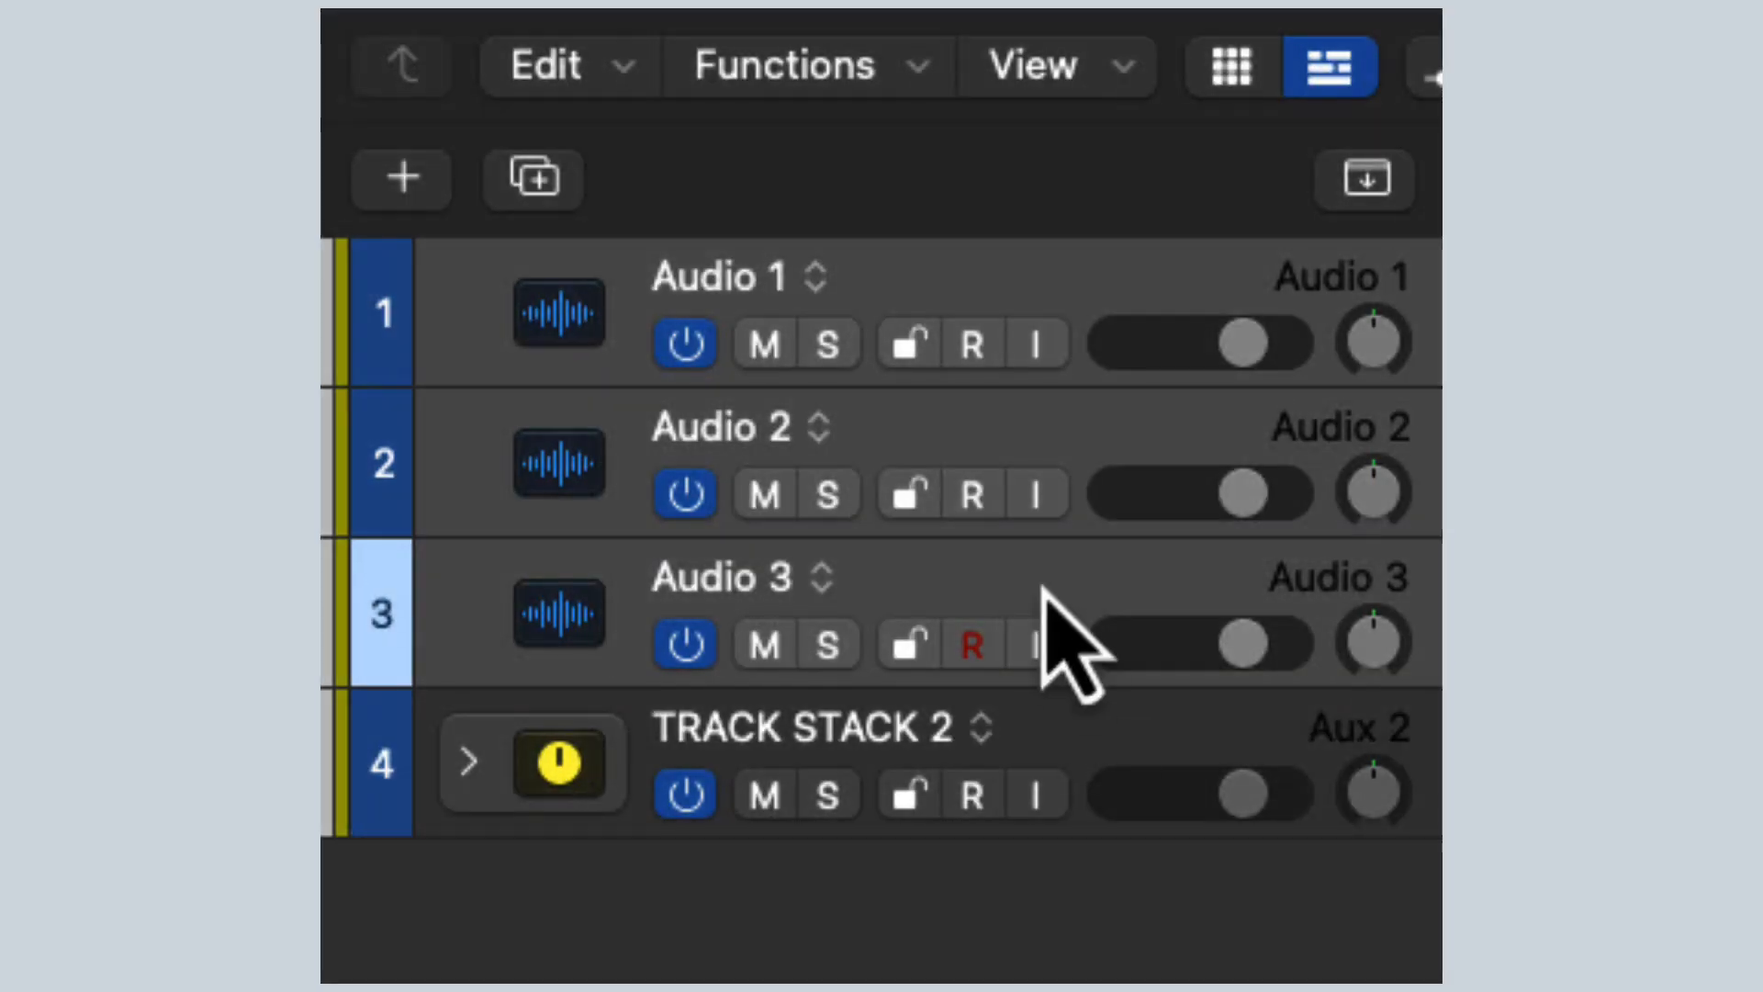
mouse_move(1019, 542)
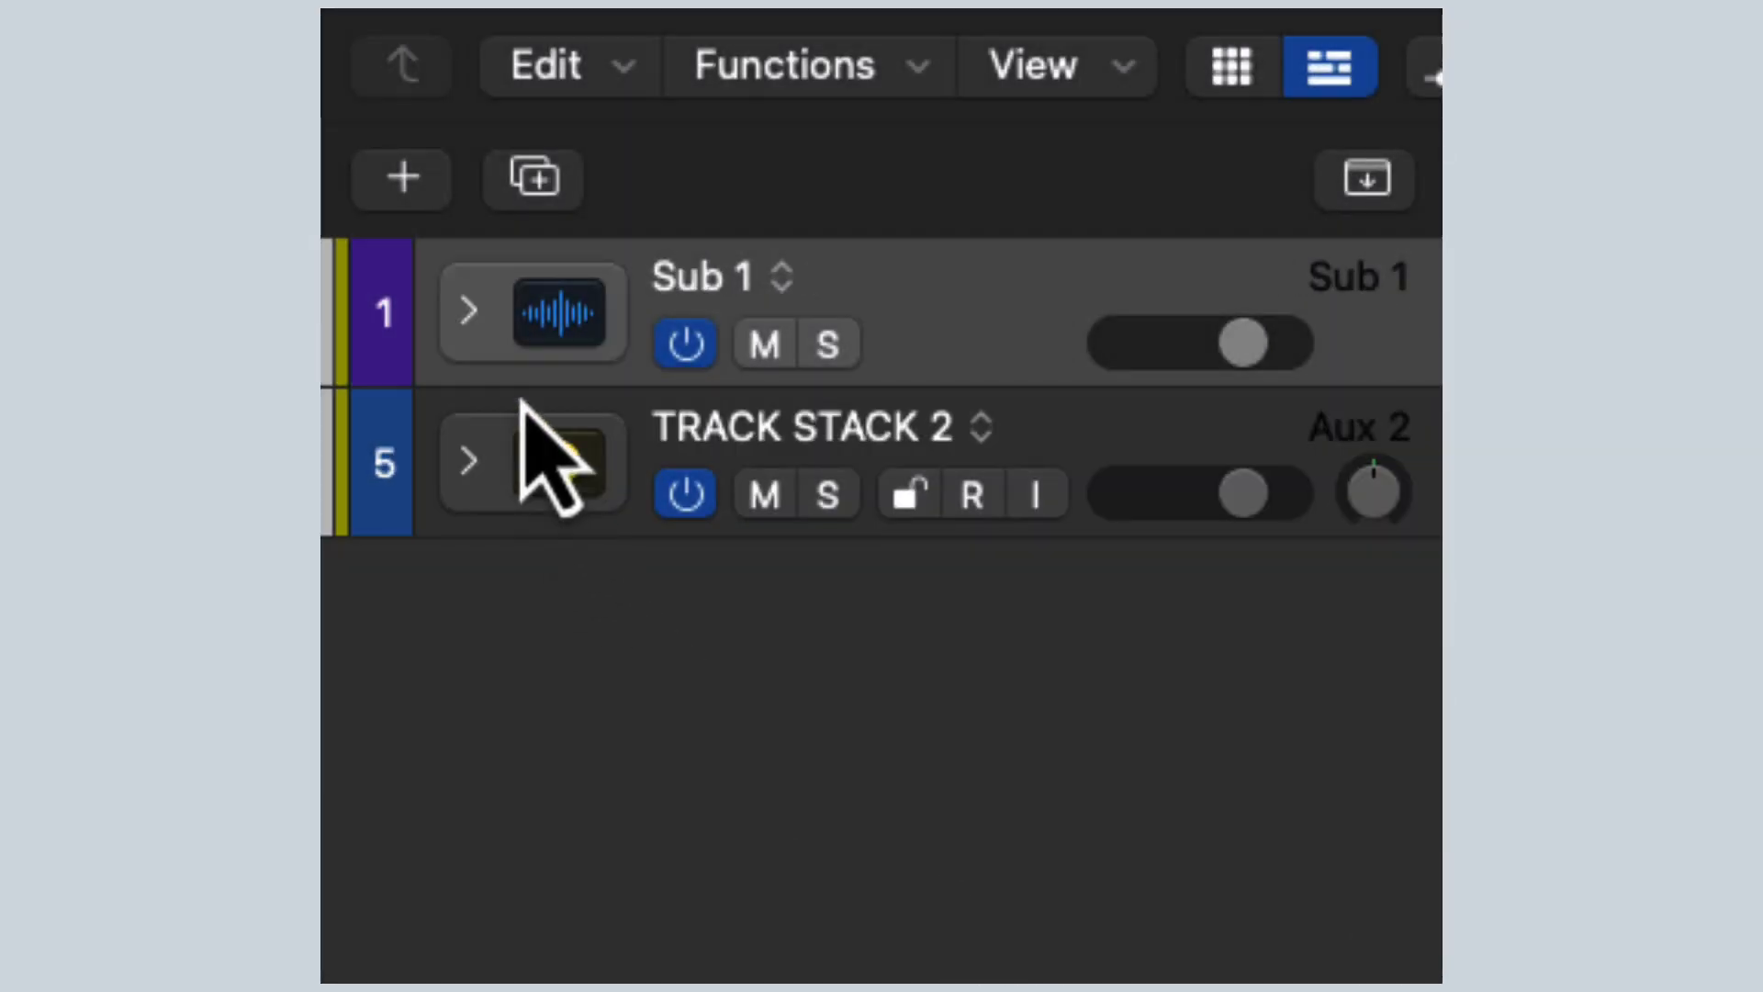
Step: Expand the Sub 1 stack, rename it FOLDER STACK, and collapse it
left_click(467, 312)
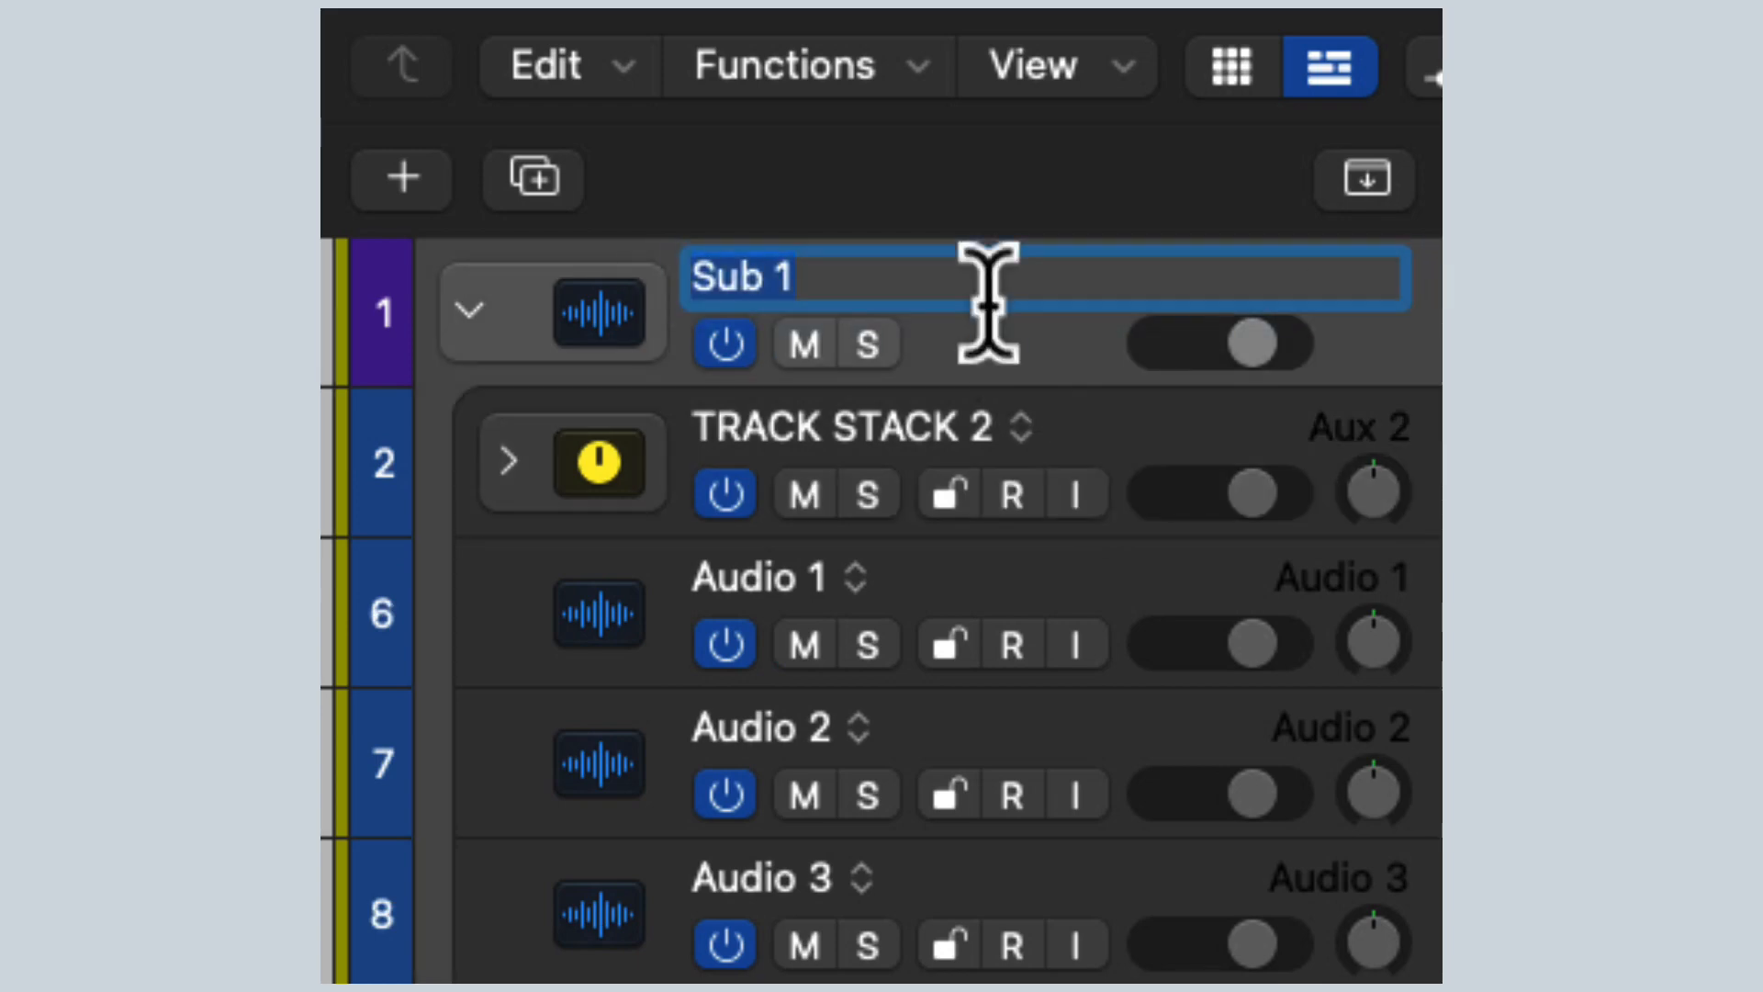
type("FOLDER STACK")
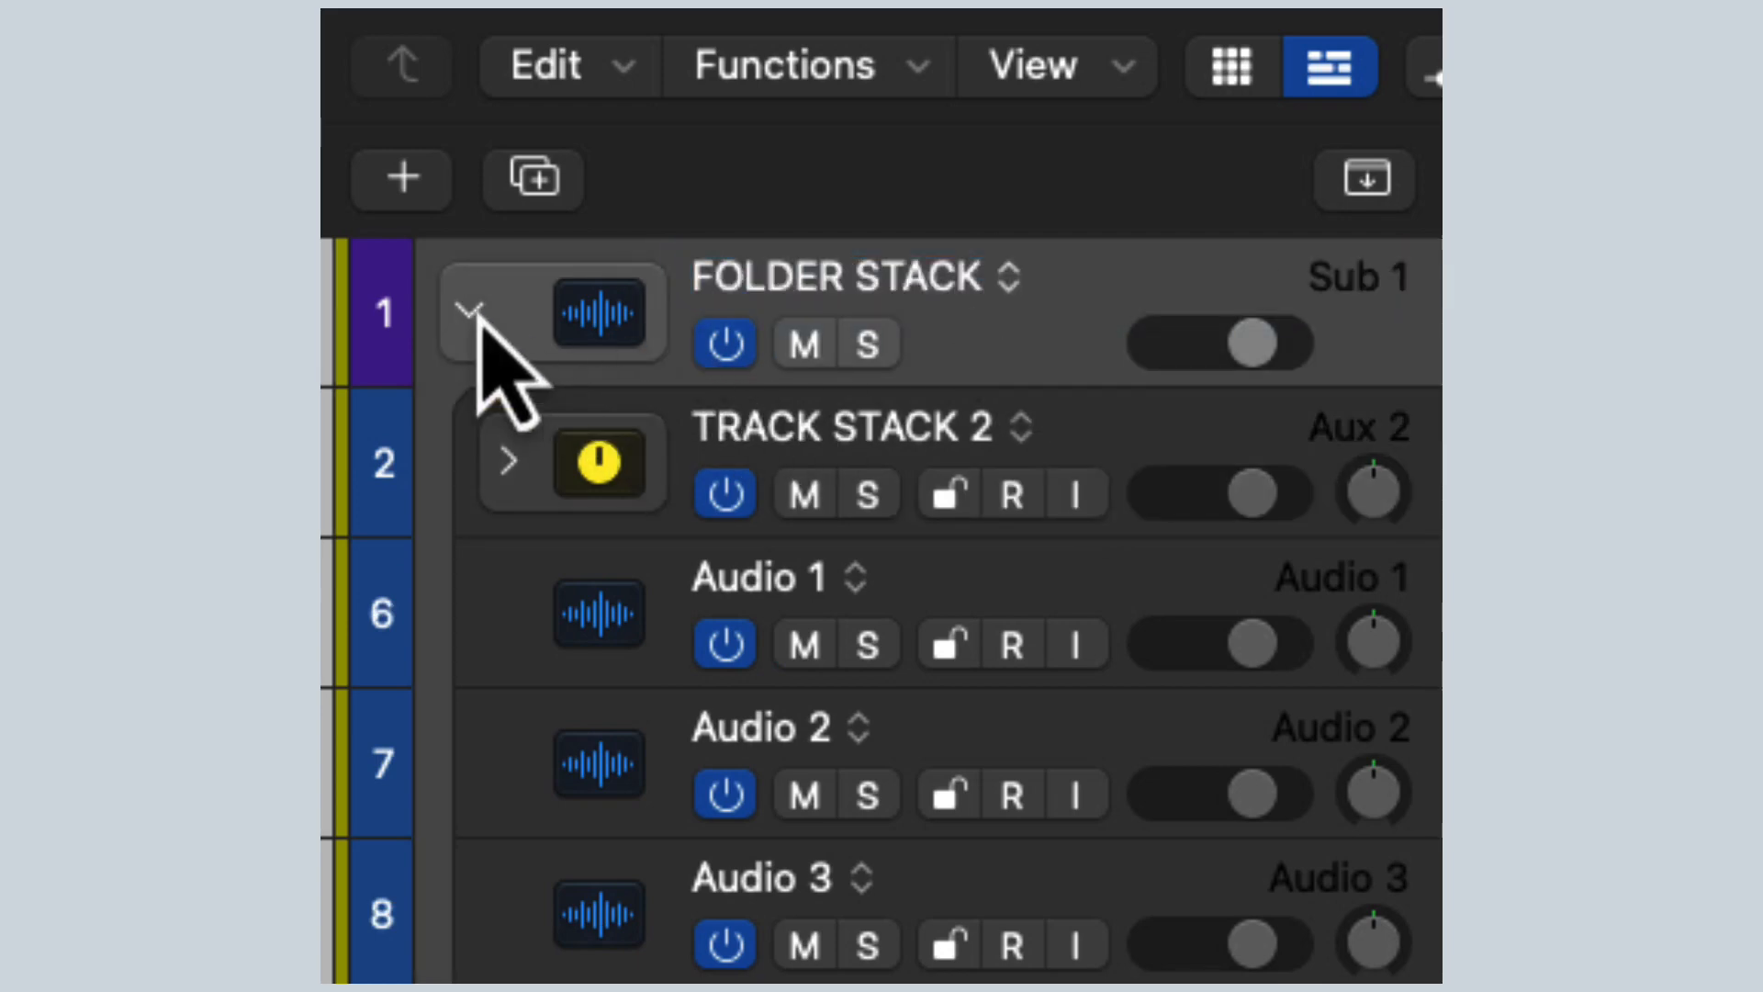
left_click(472, 311)
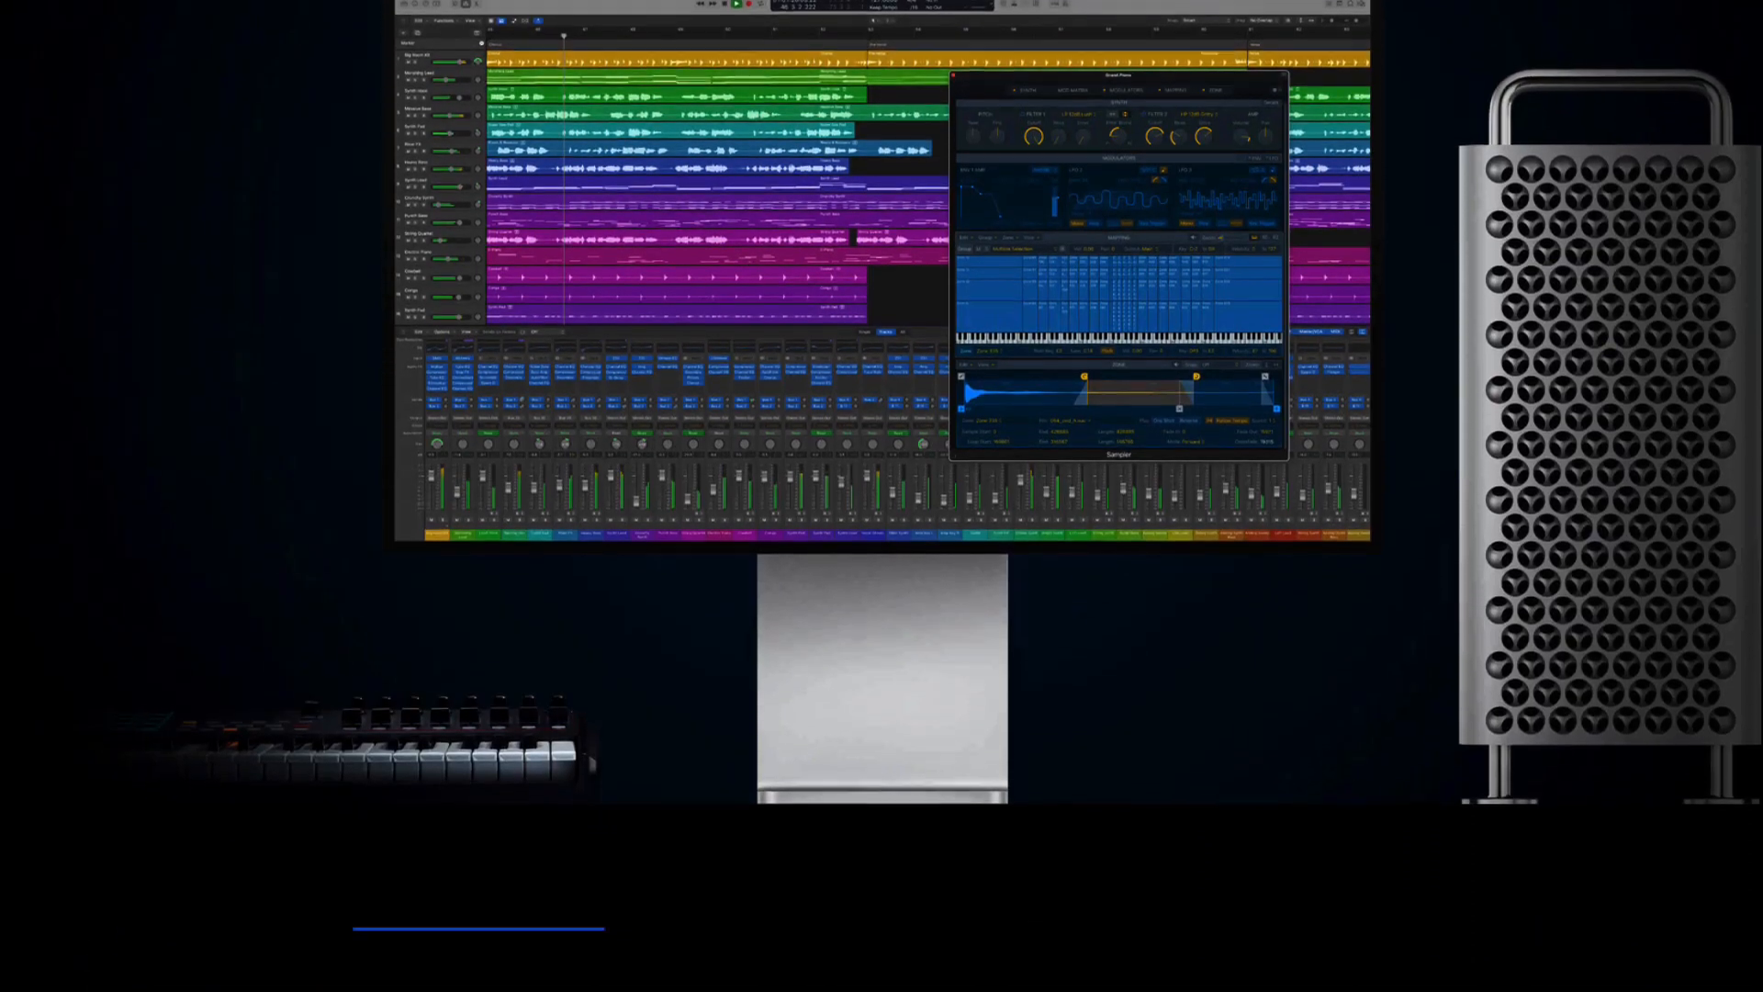
scroll("down", 3)
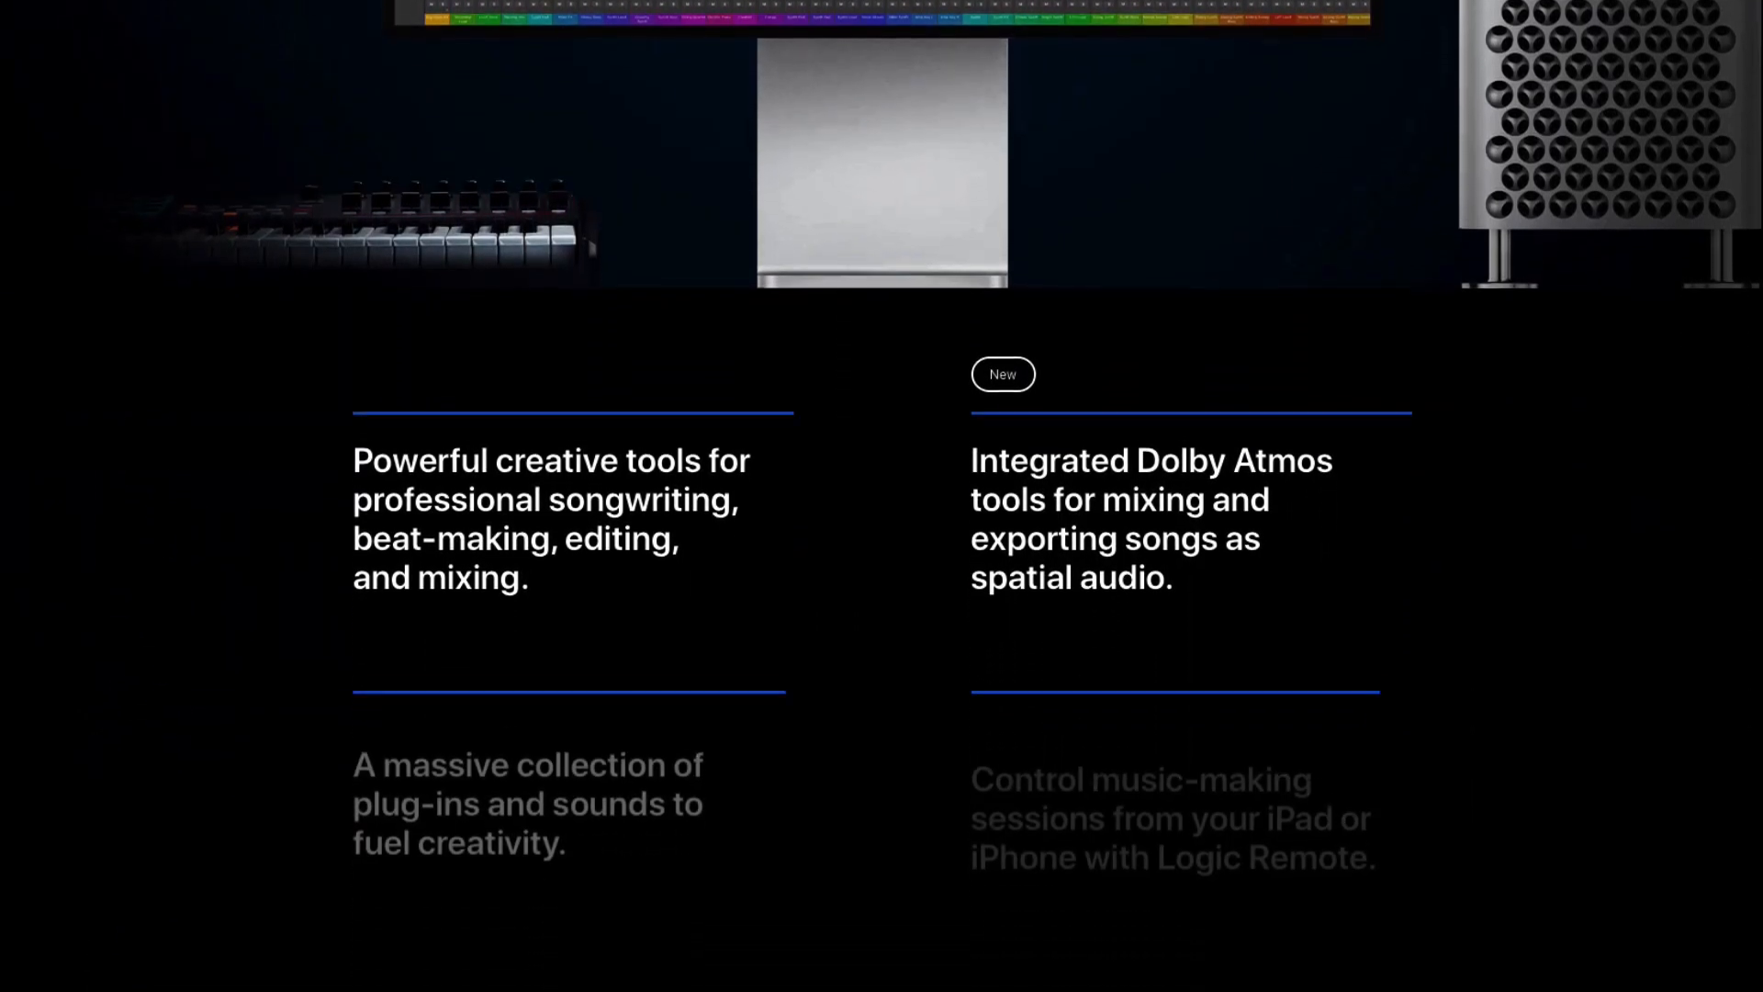
scroll("down", 3)
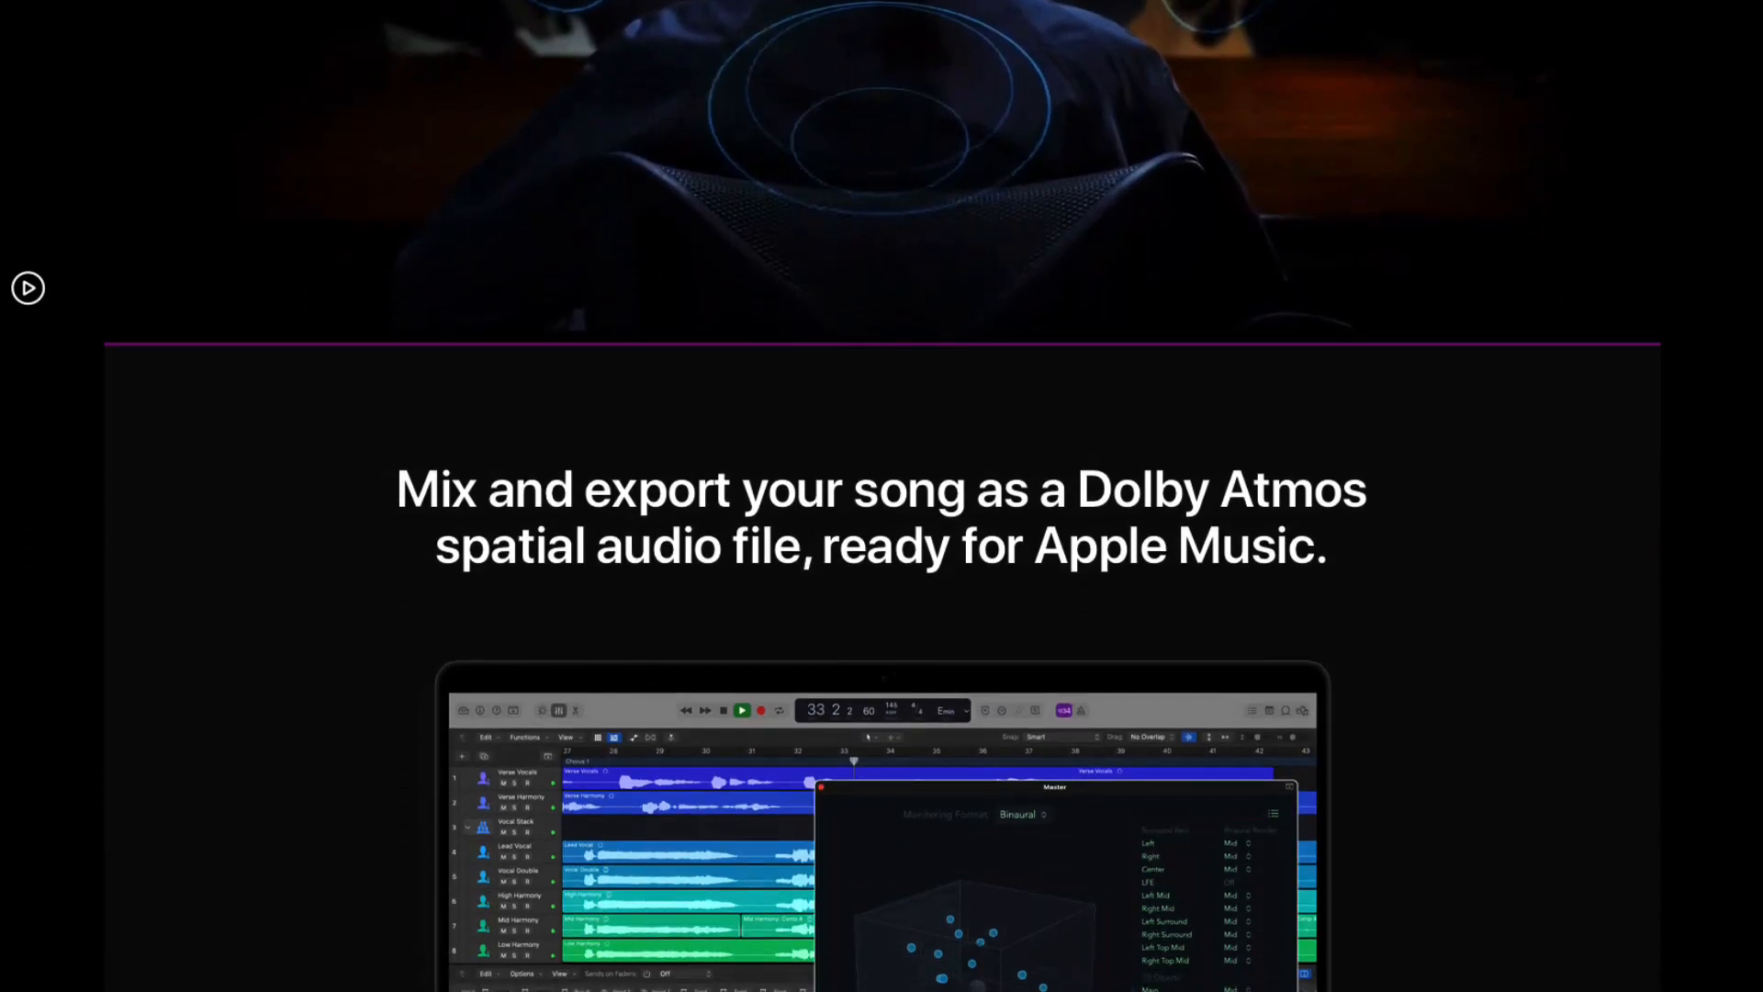
scroll("down", 3)
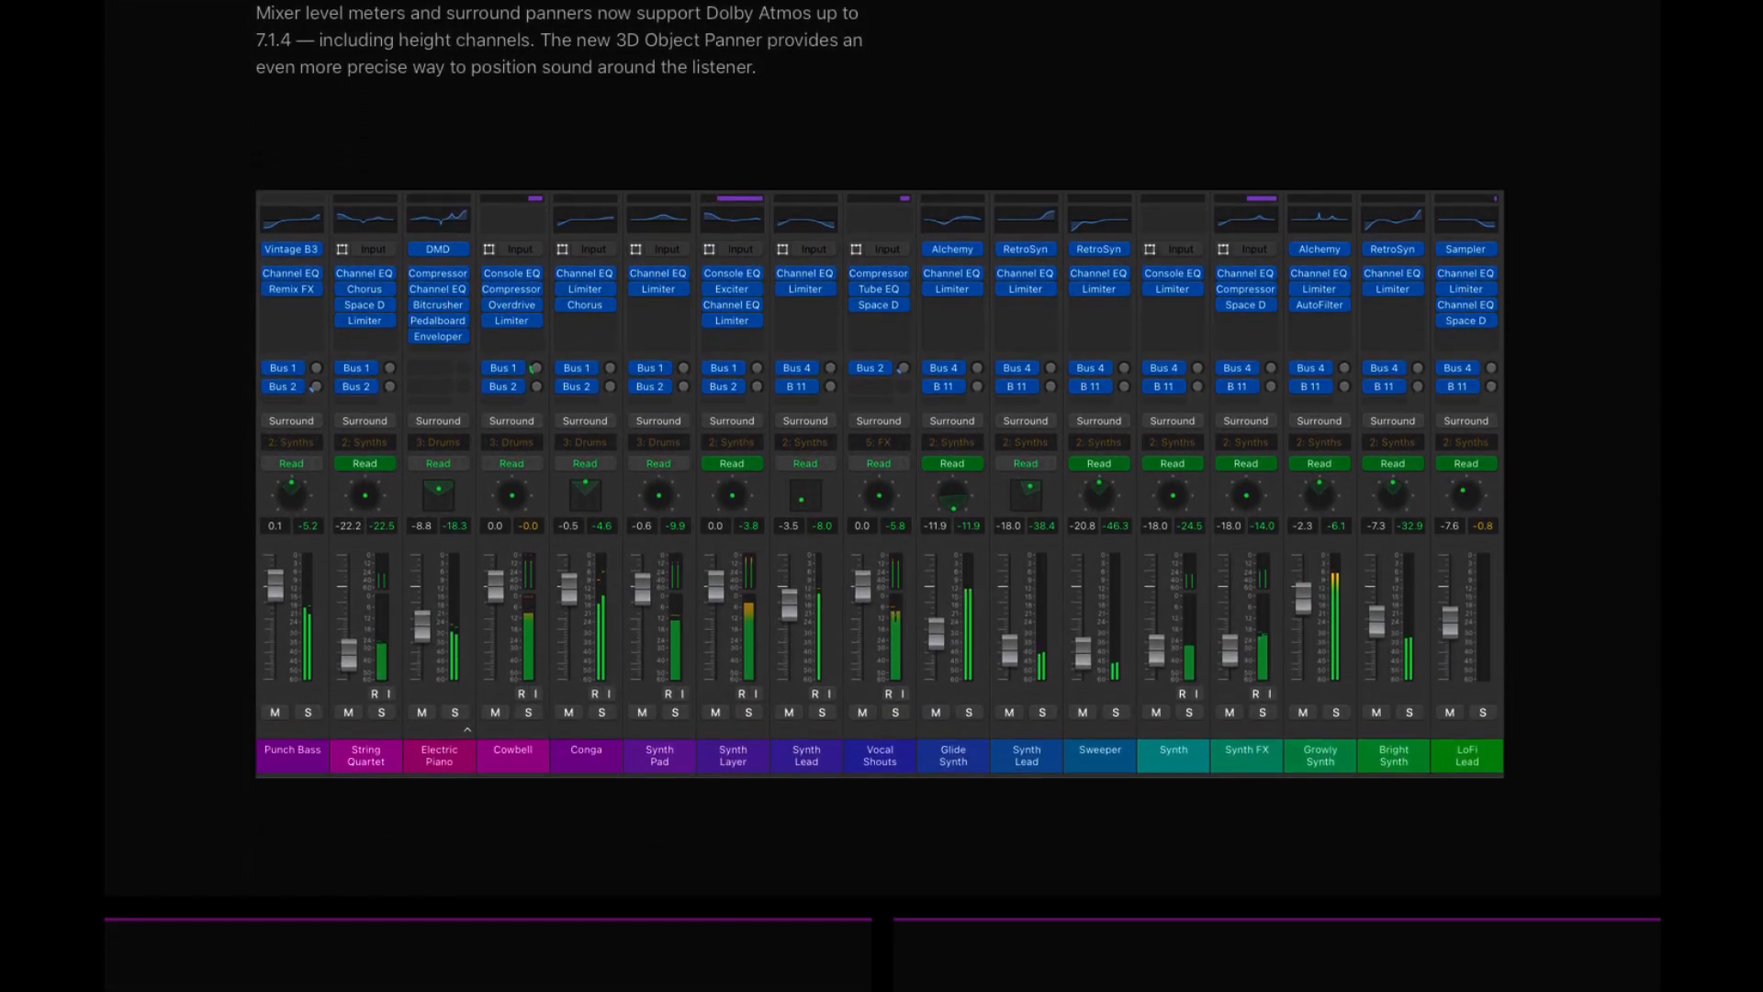
scroll("down", 3)
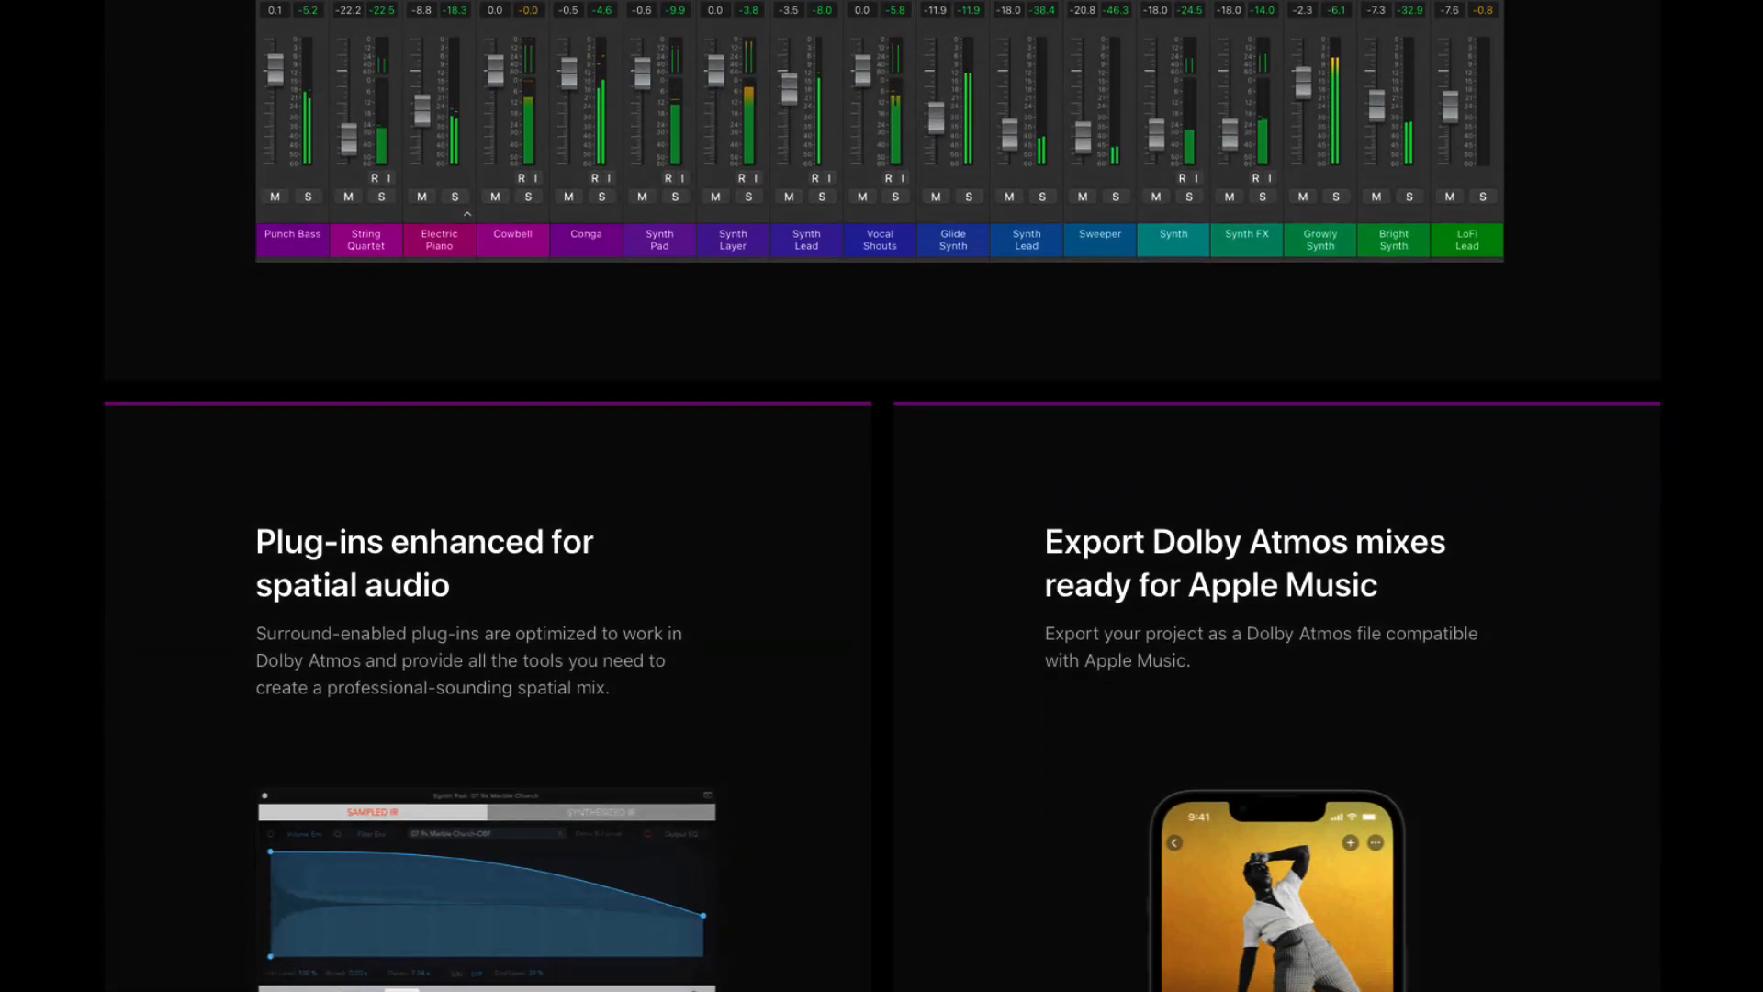
scroll("down", 3)
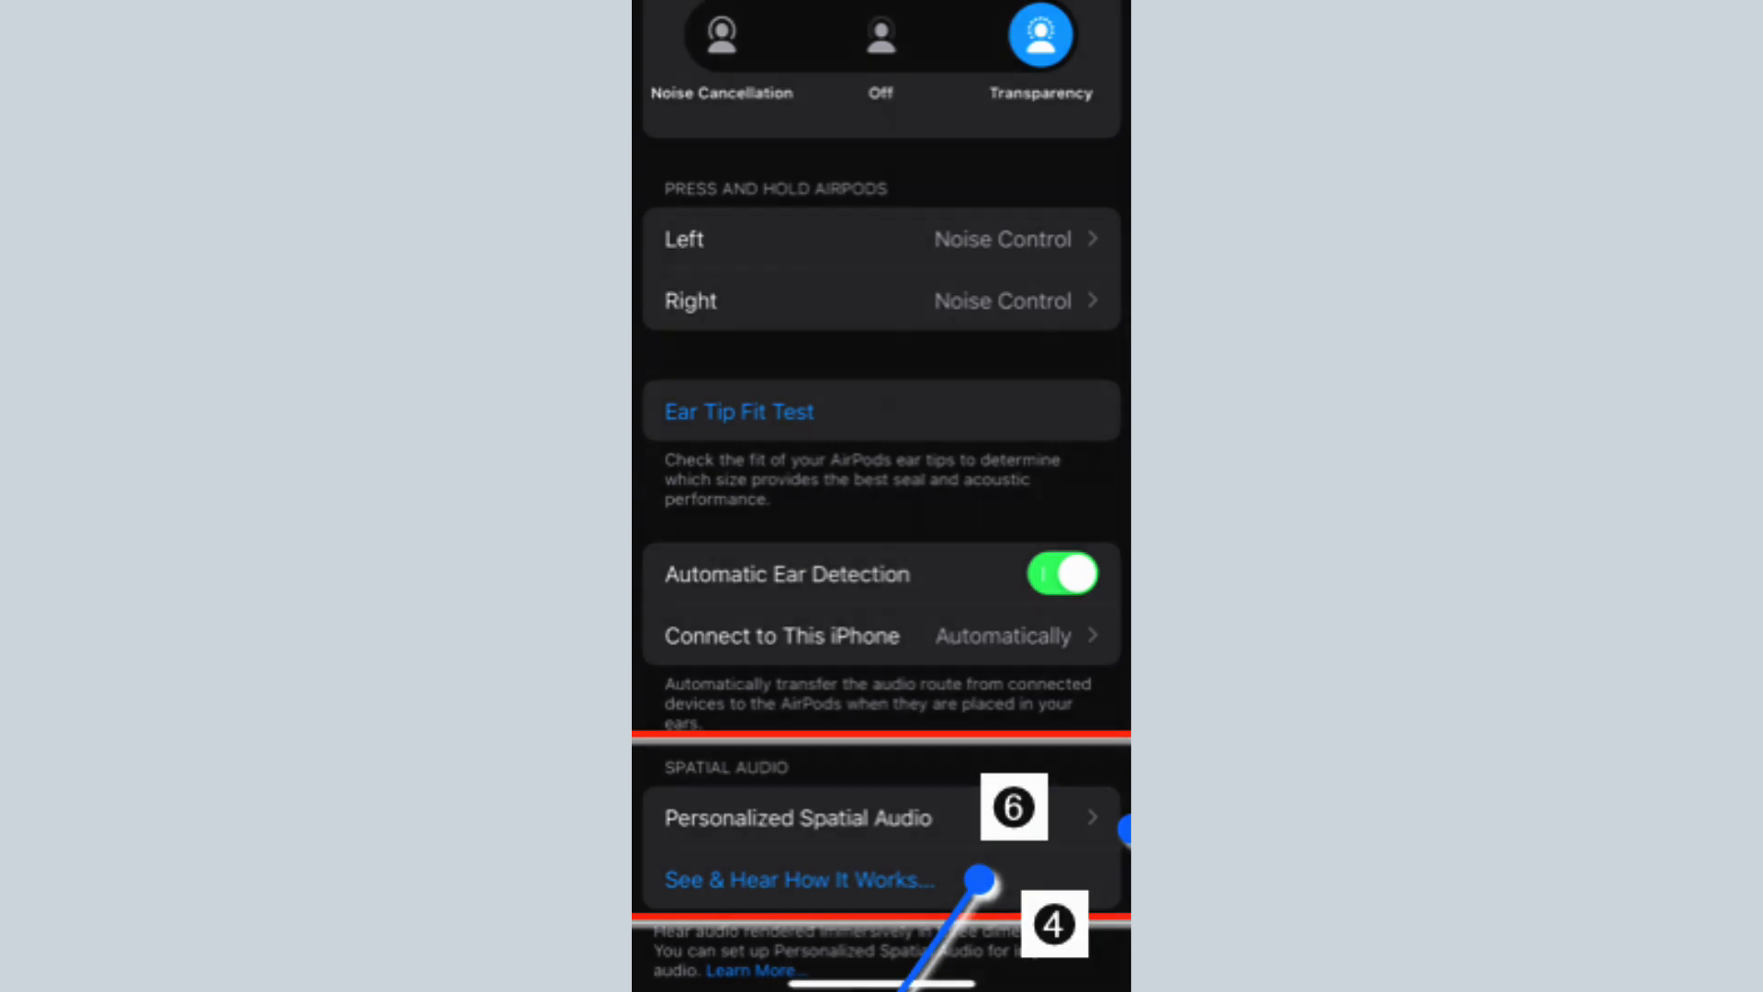
left_click(783, 878)
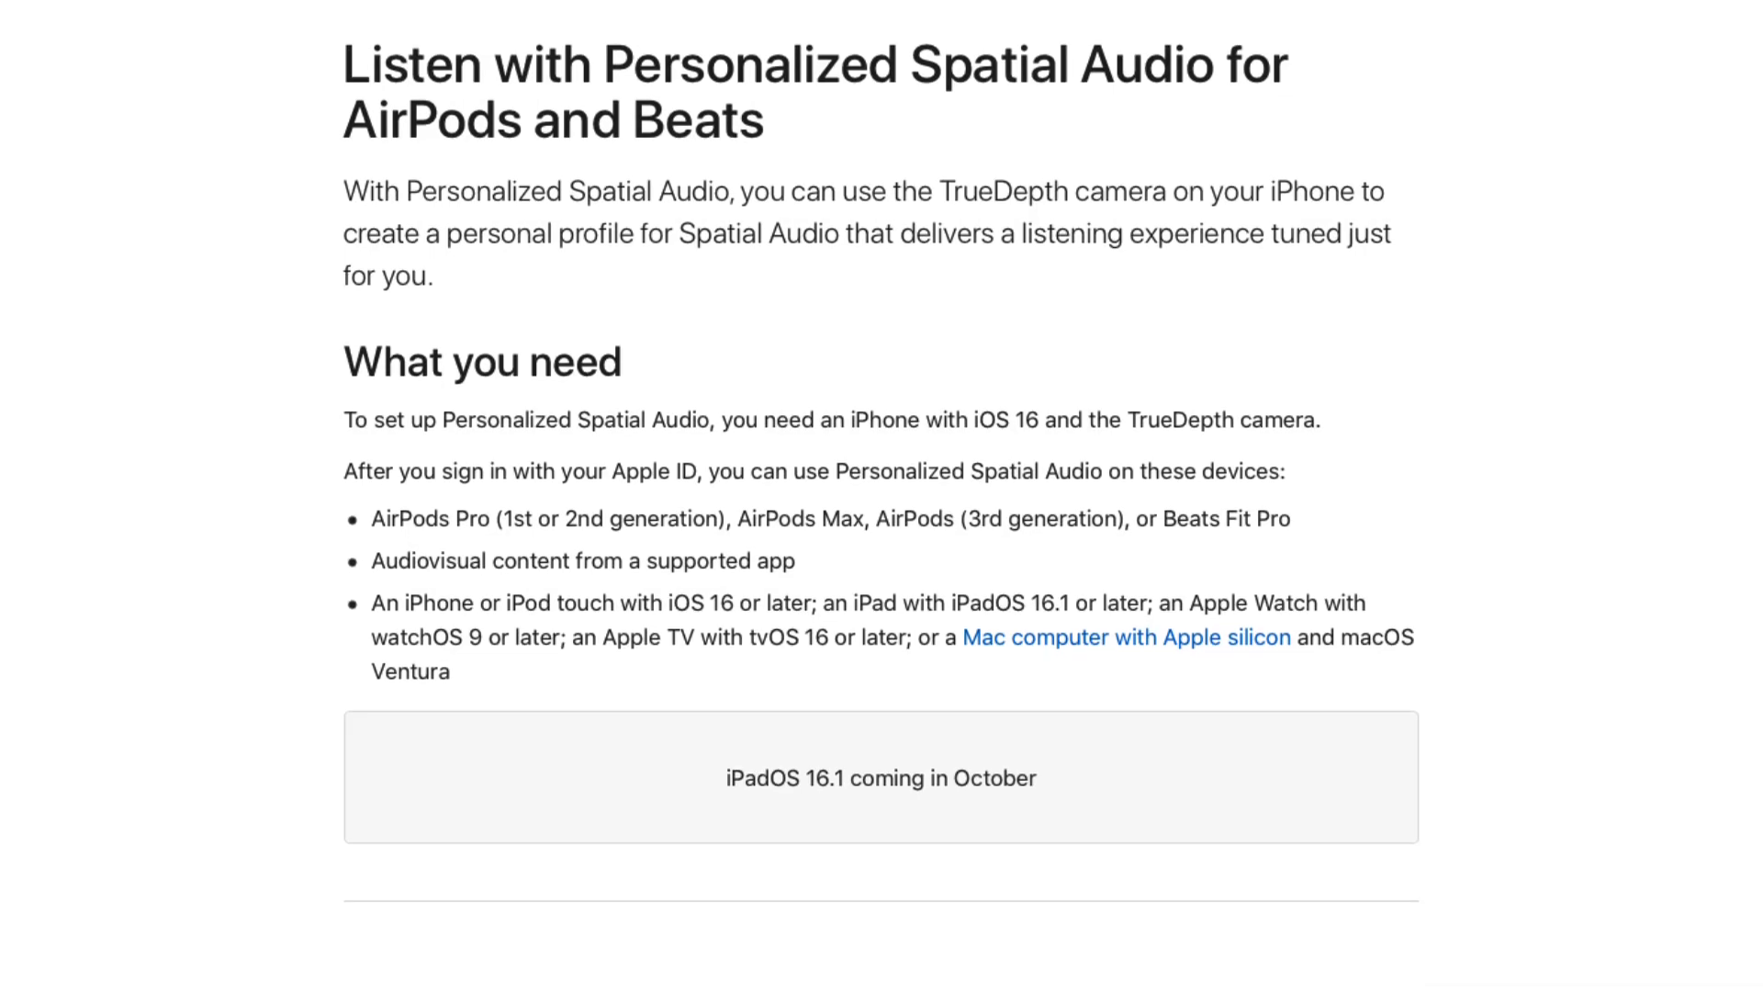
Step: Scroll the Personalized Spatial Audio article past setup and turn-off steps to Security safeguards
scroll("down", 3)
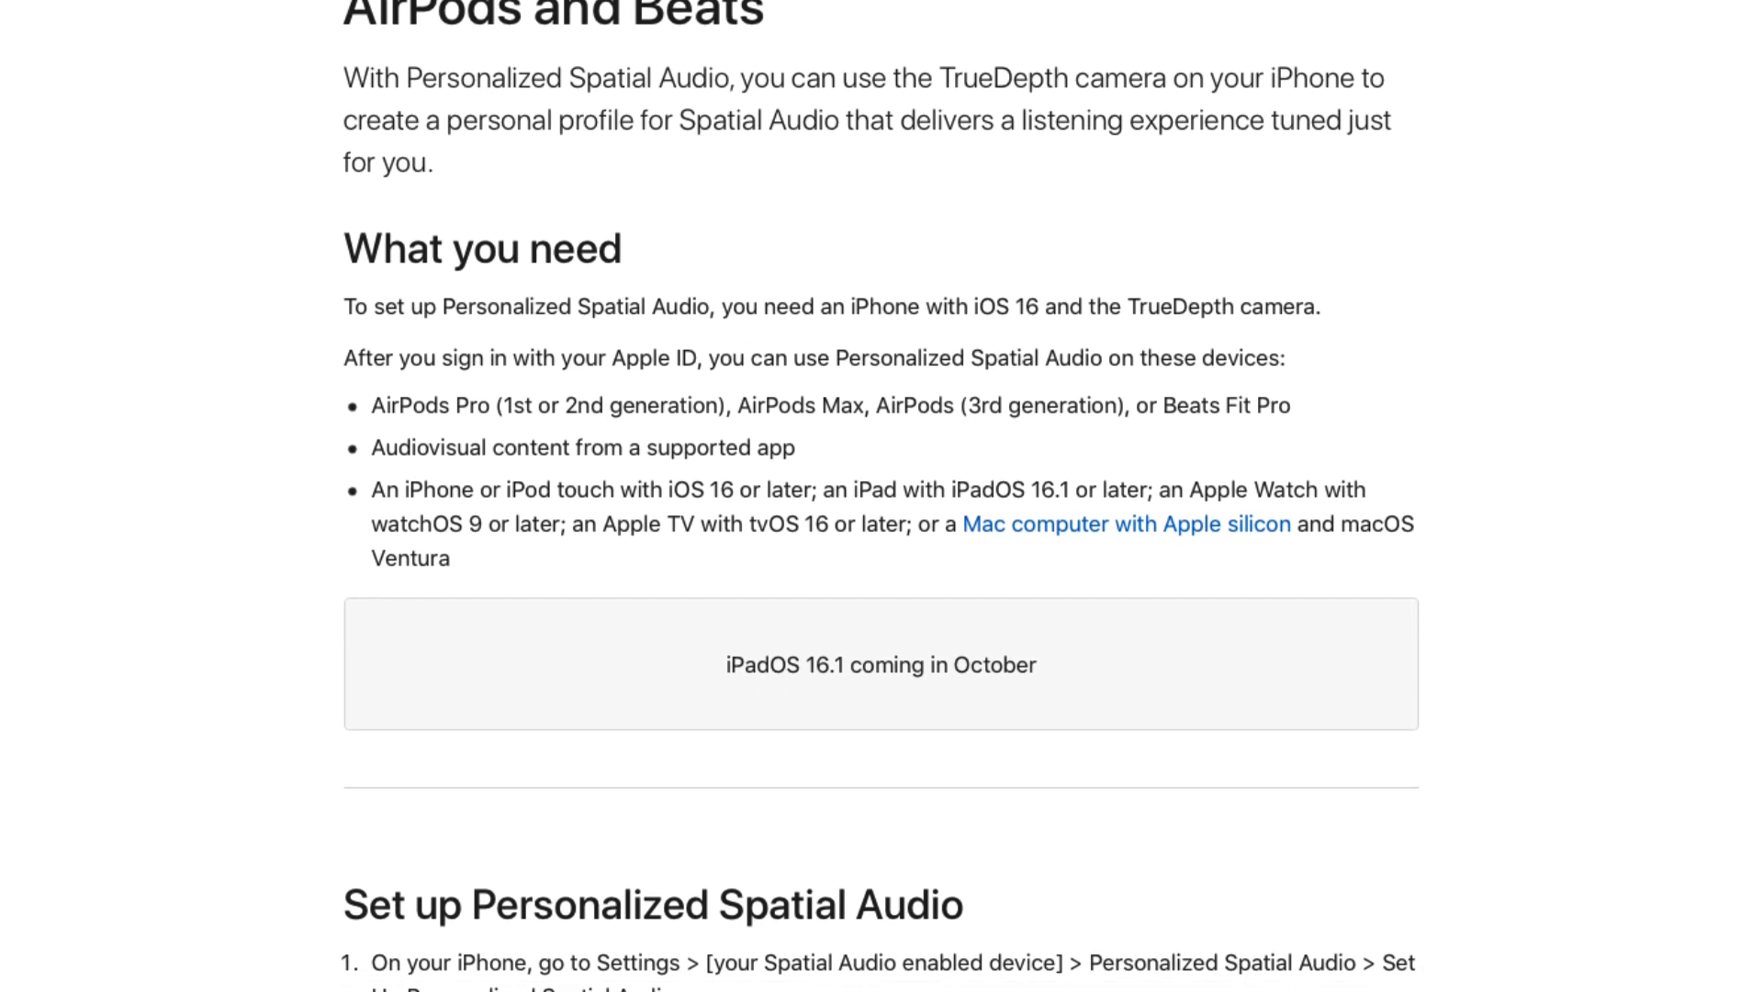
scroll("down", 3)
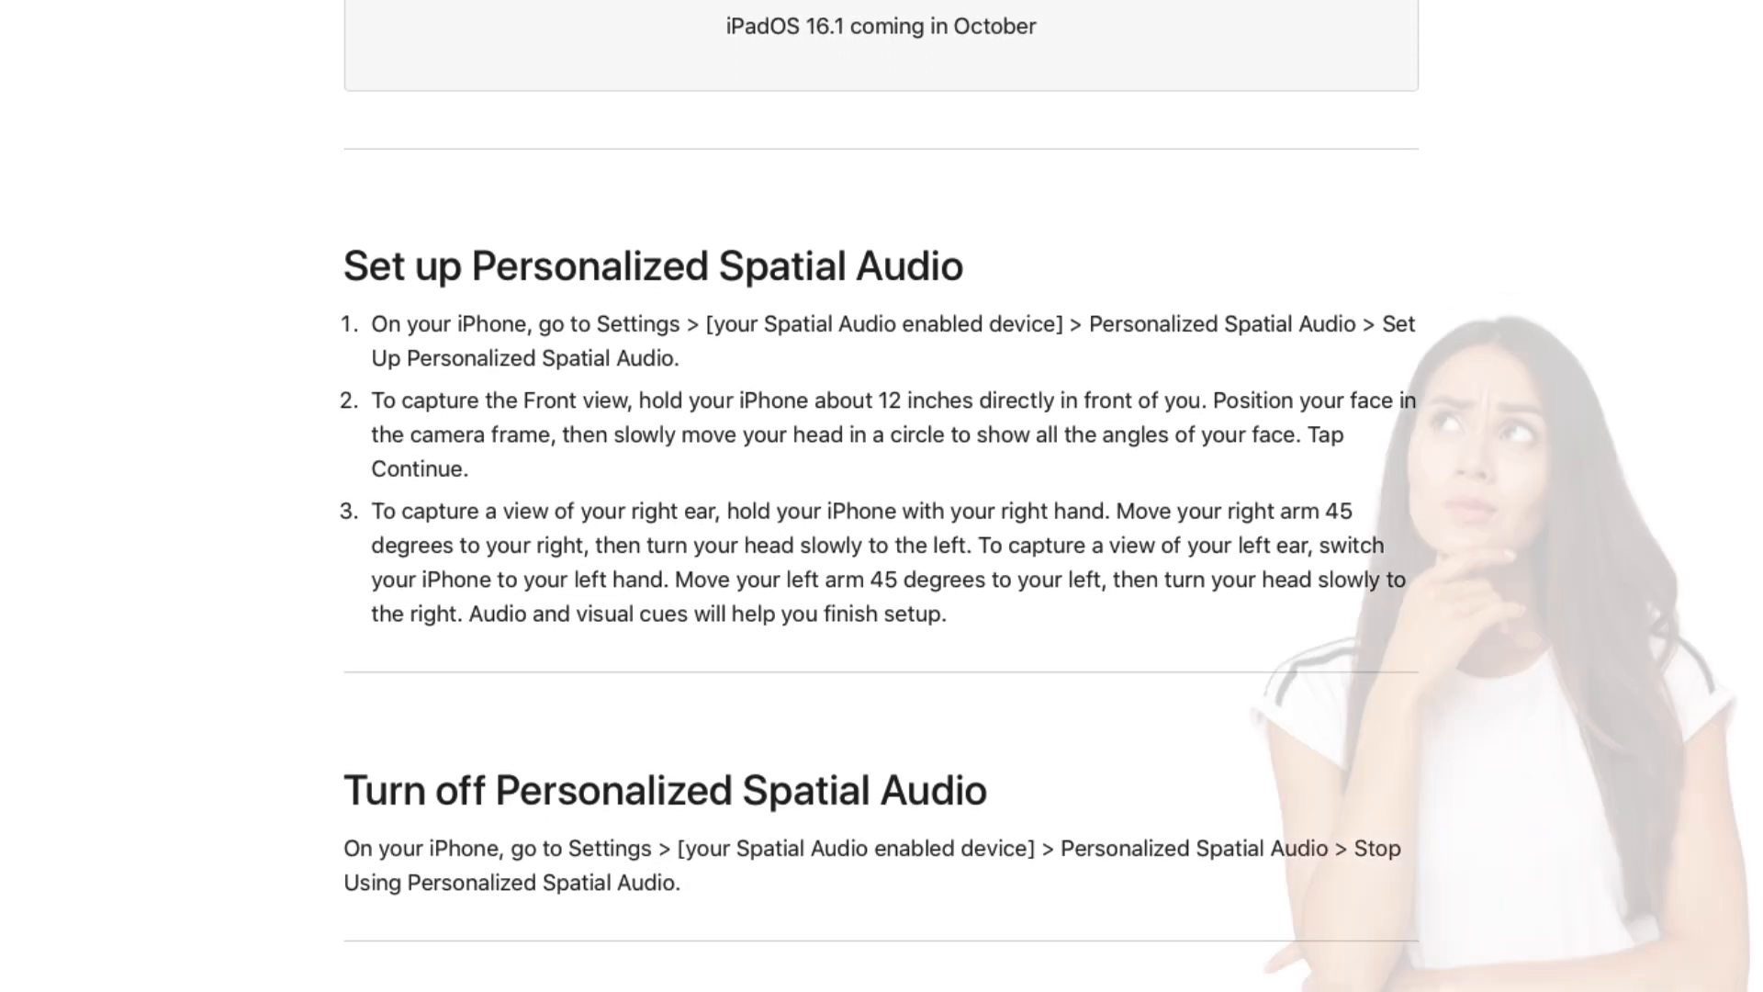
scroll("down", 3)
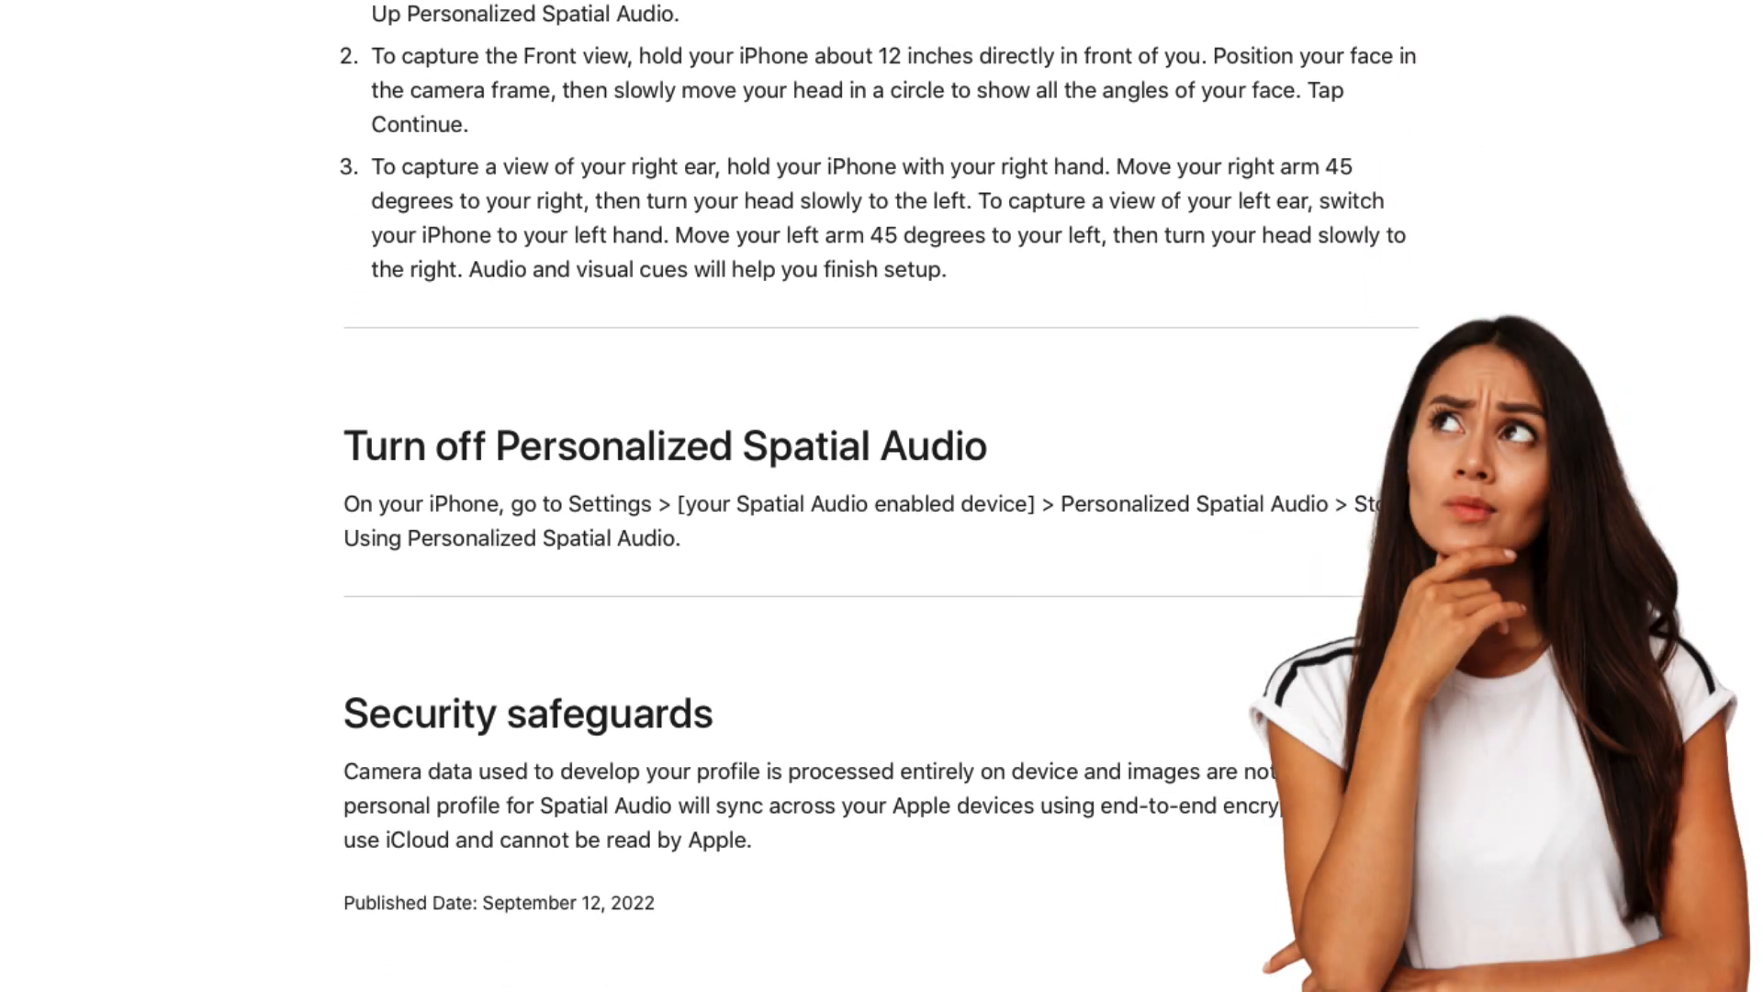
scroll("down", 3)
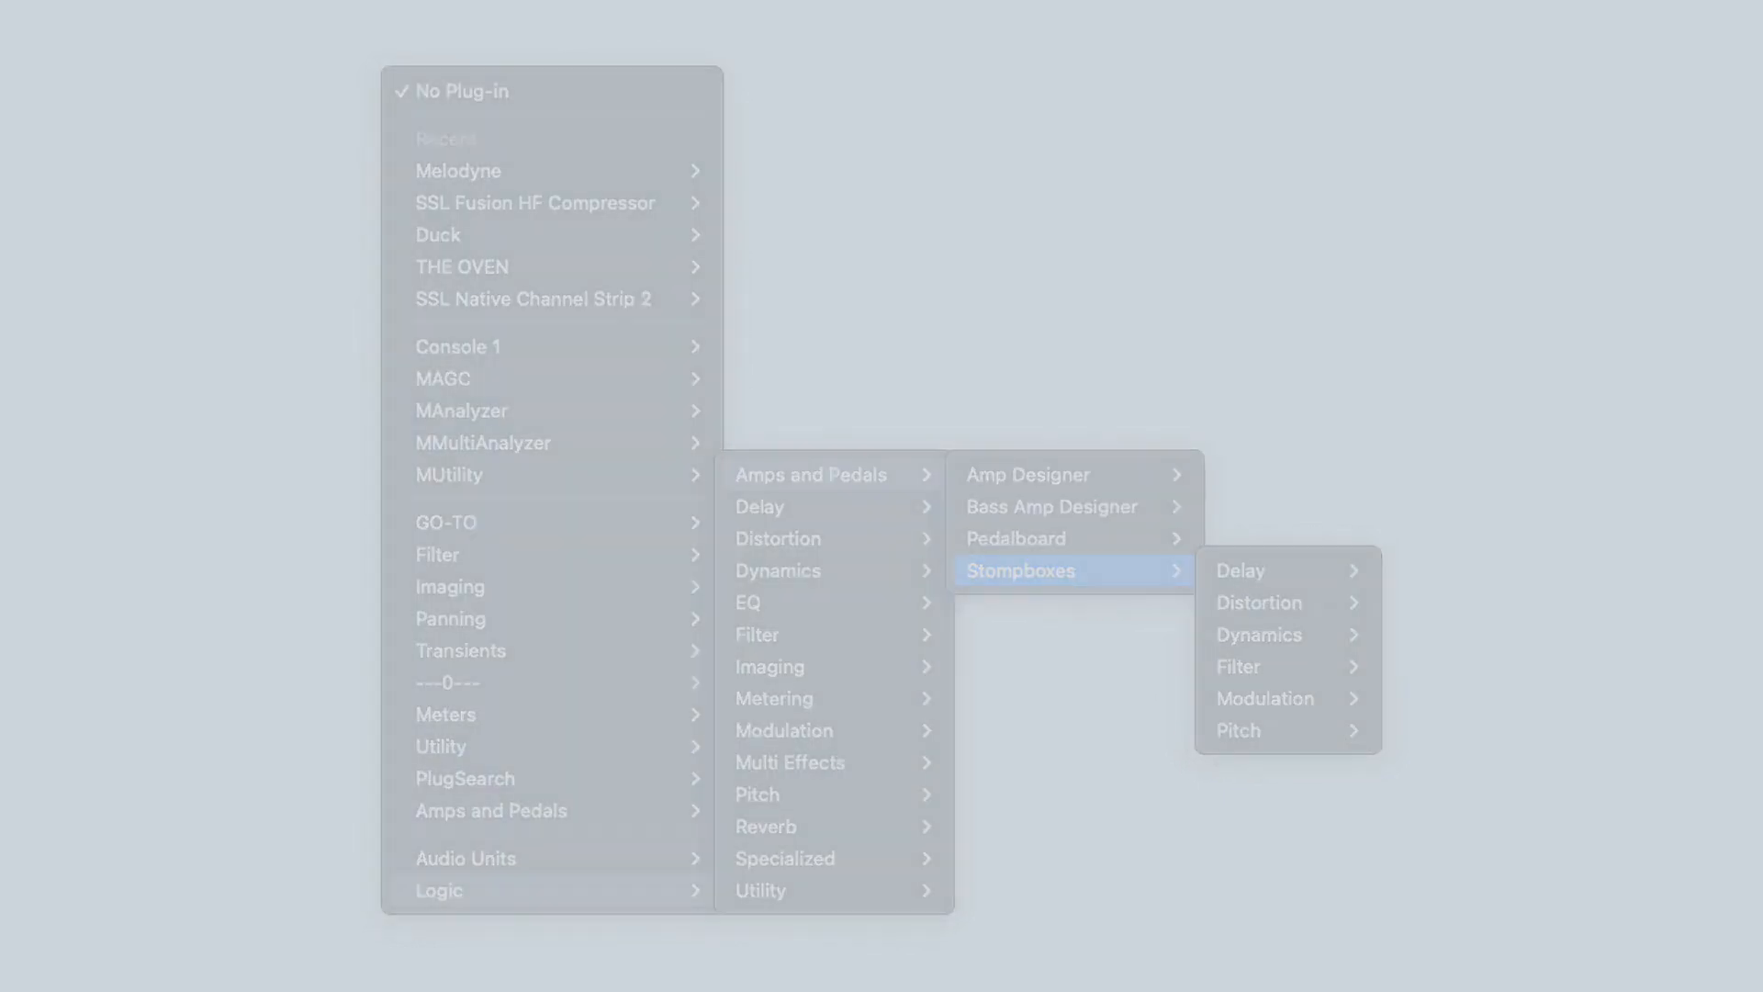
Step: Load the Blue Echo stompbox, switch it on, and lower its Tone Cut
left_click(1263, 570)
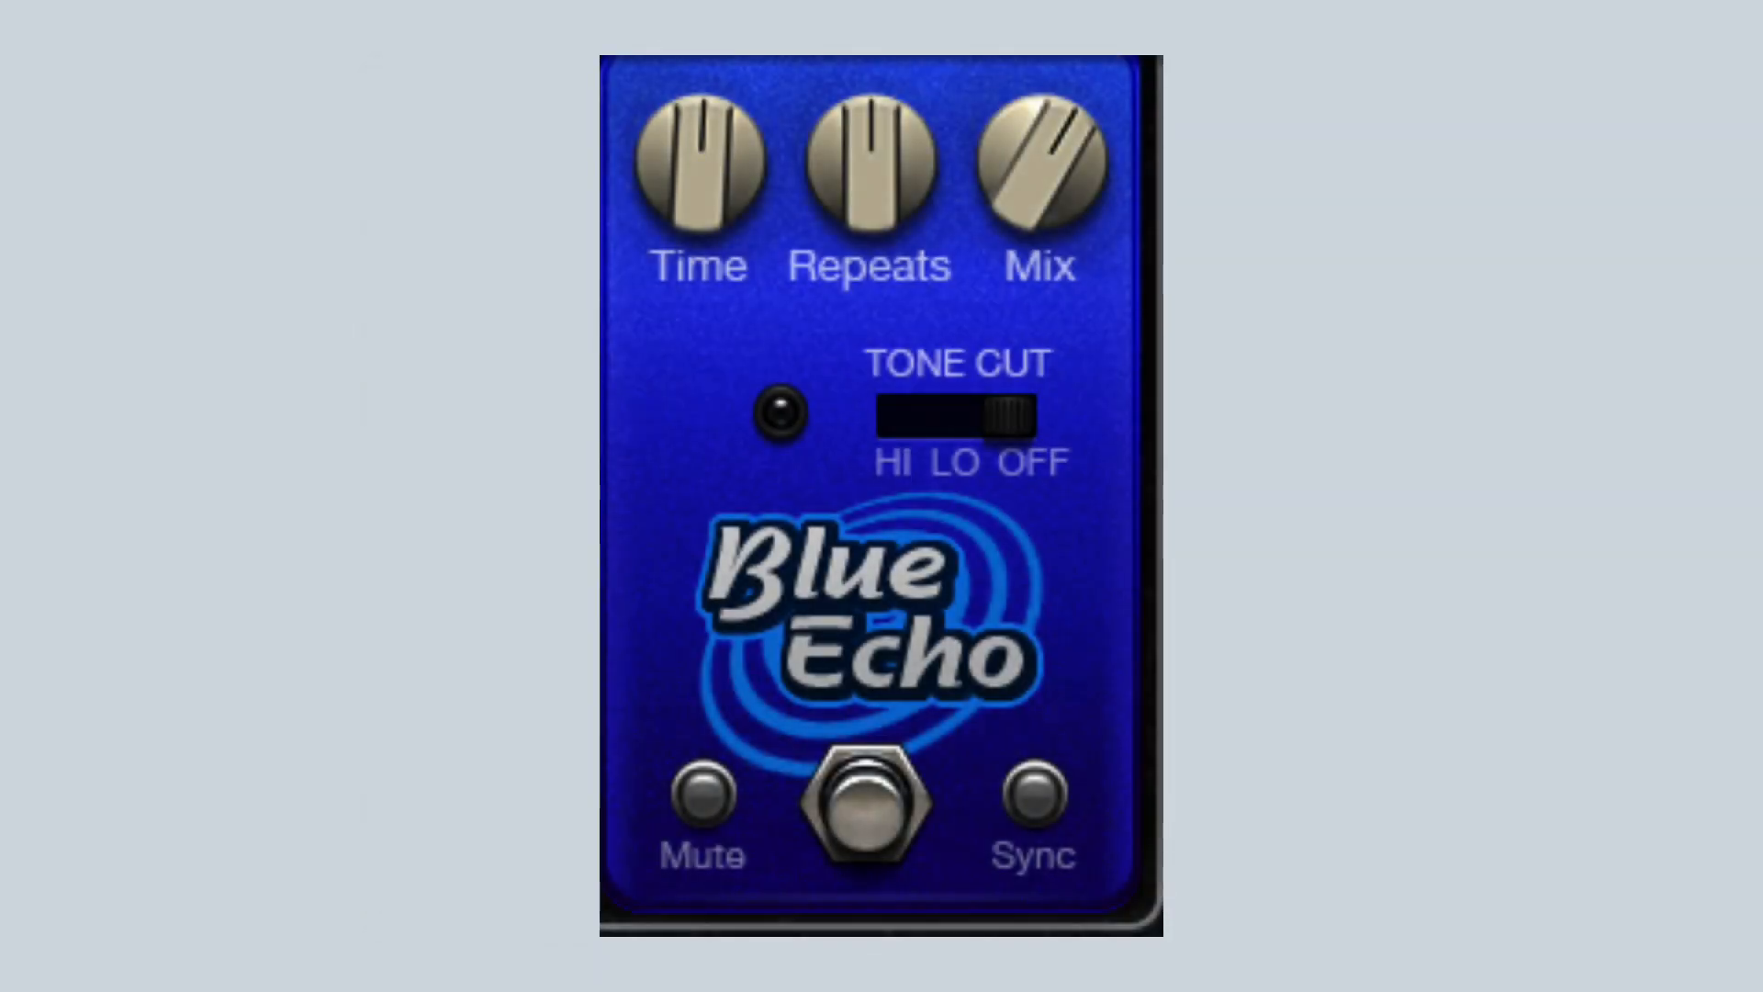
left_click(861, 815)
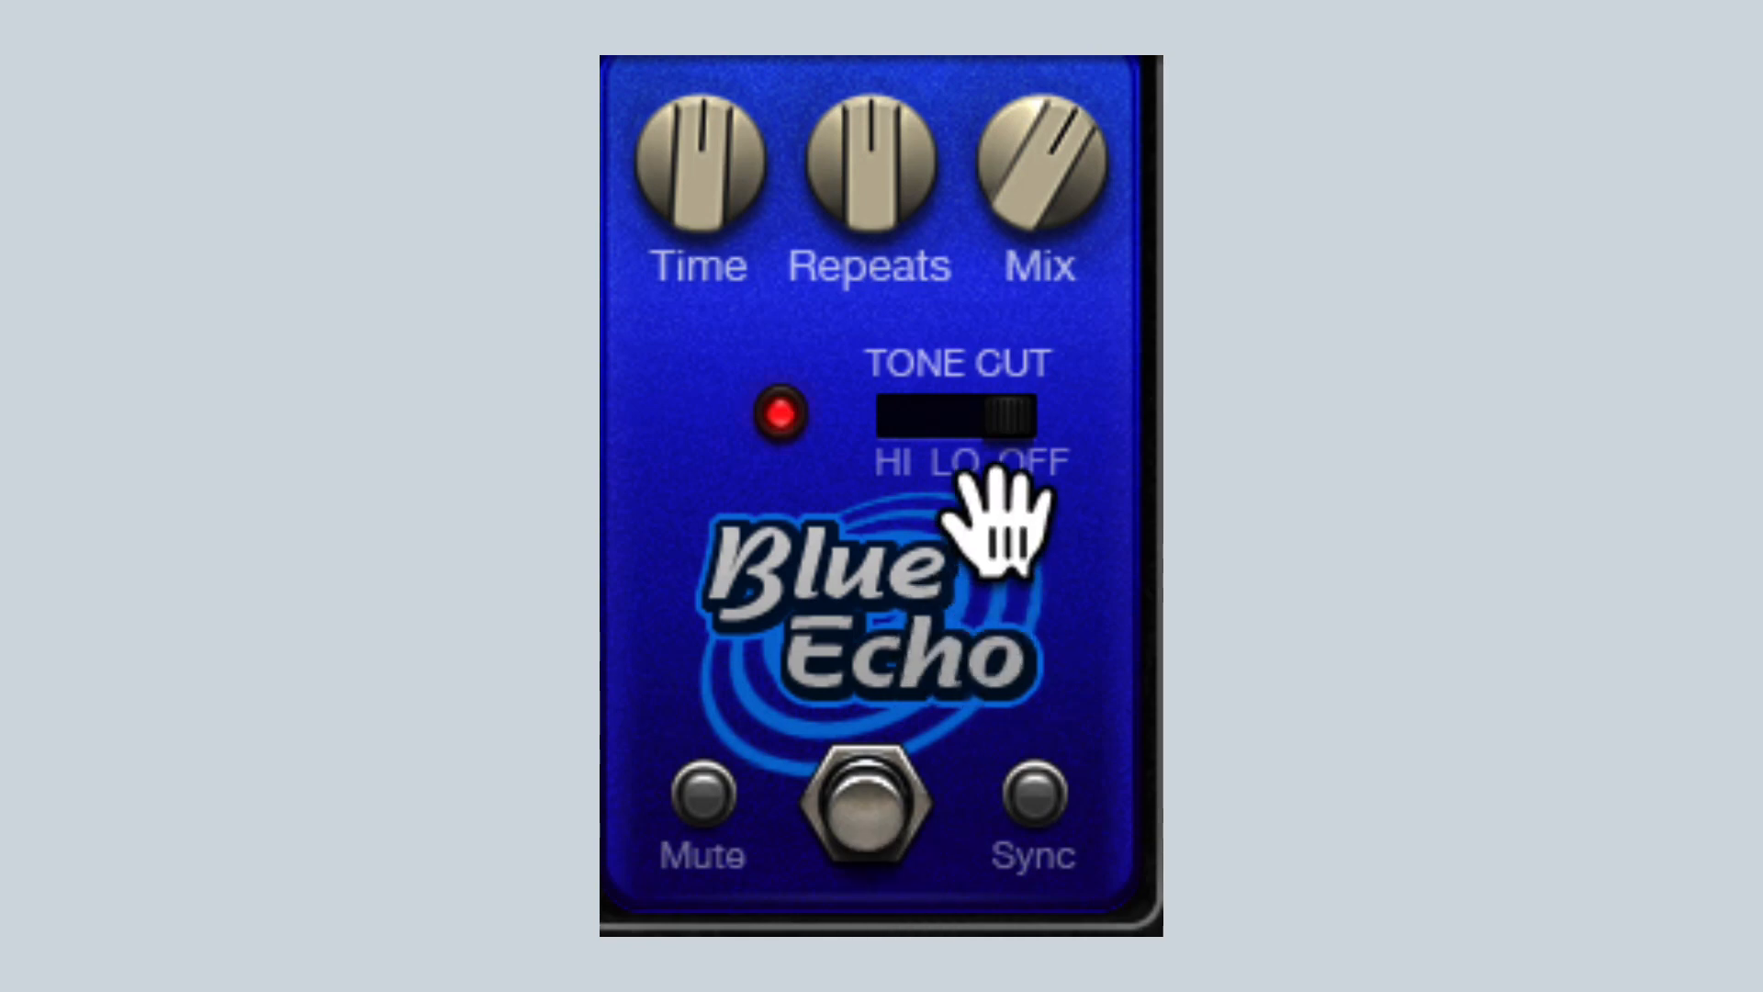
left_click_drag(1006, 422, 951, 422)
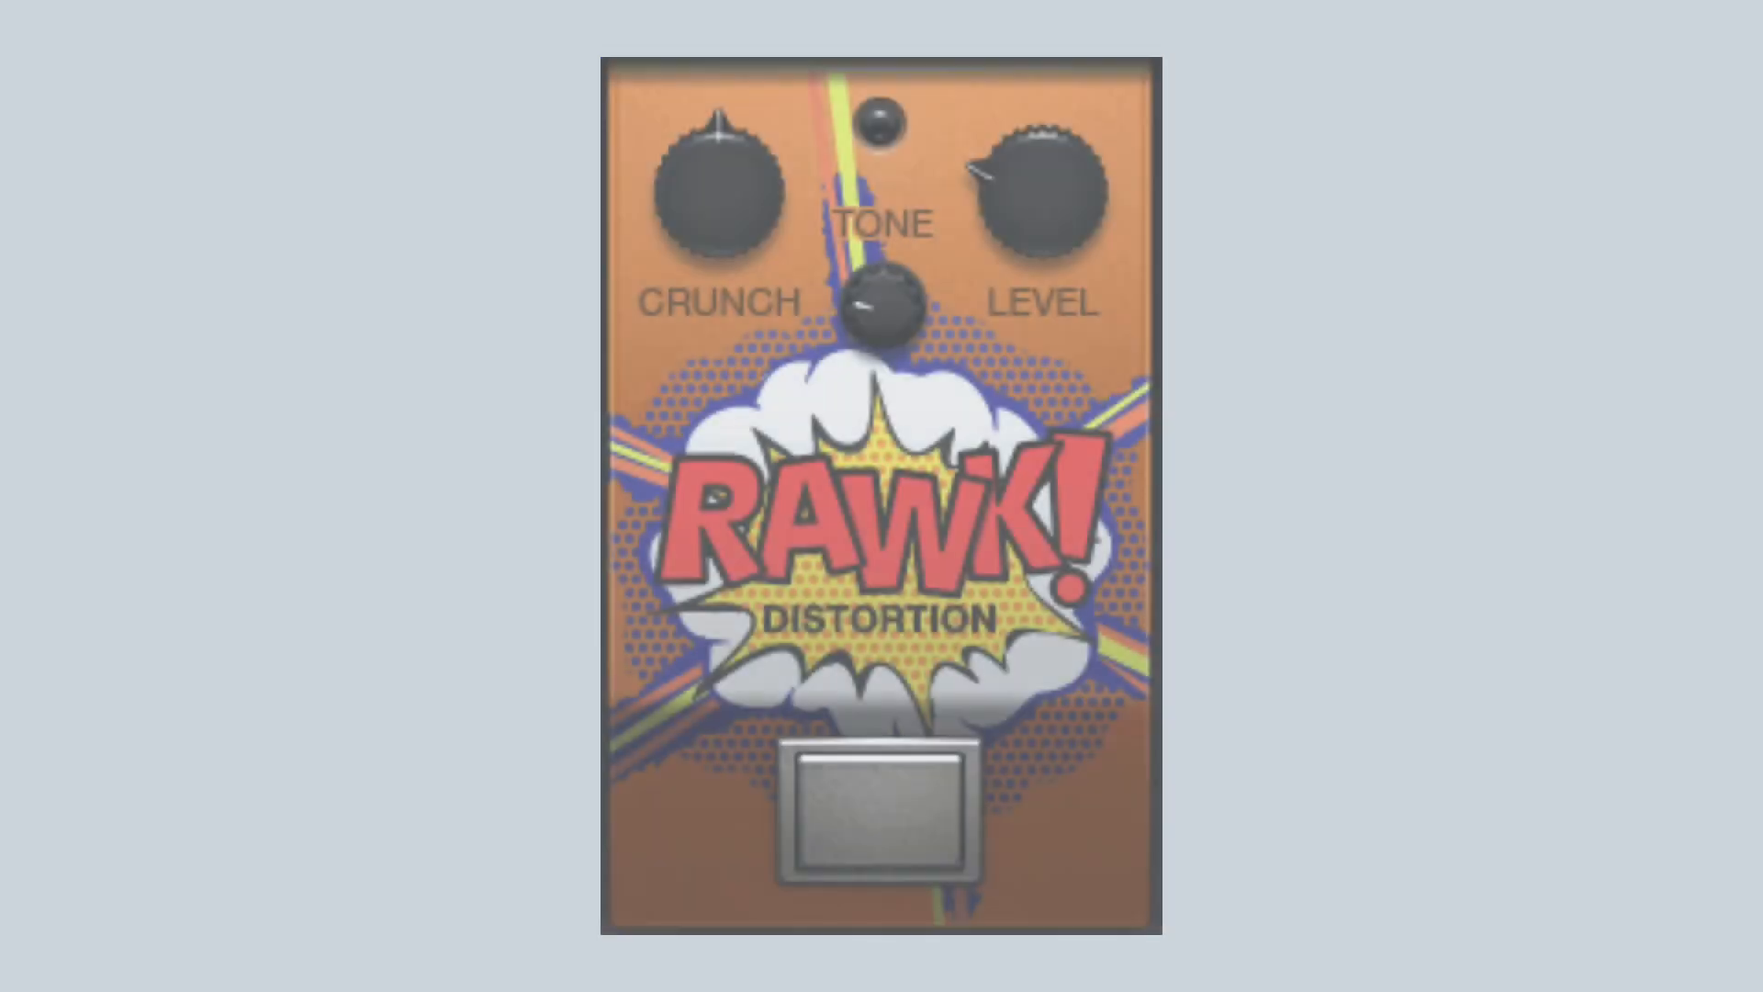
Step: Switch the RAWK! Distortion pedal on, off, and back on
left_click(874, 825)
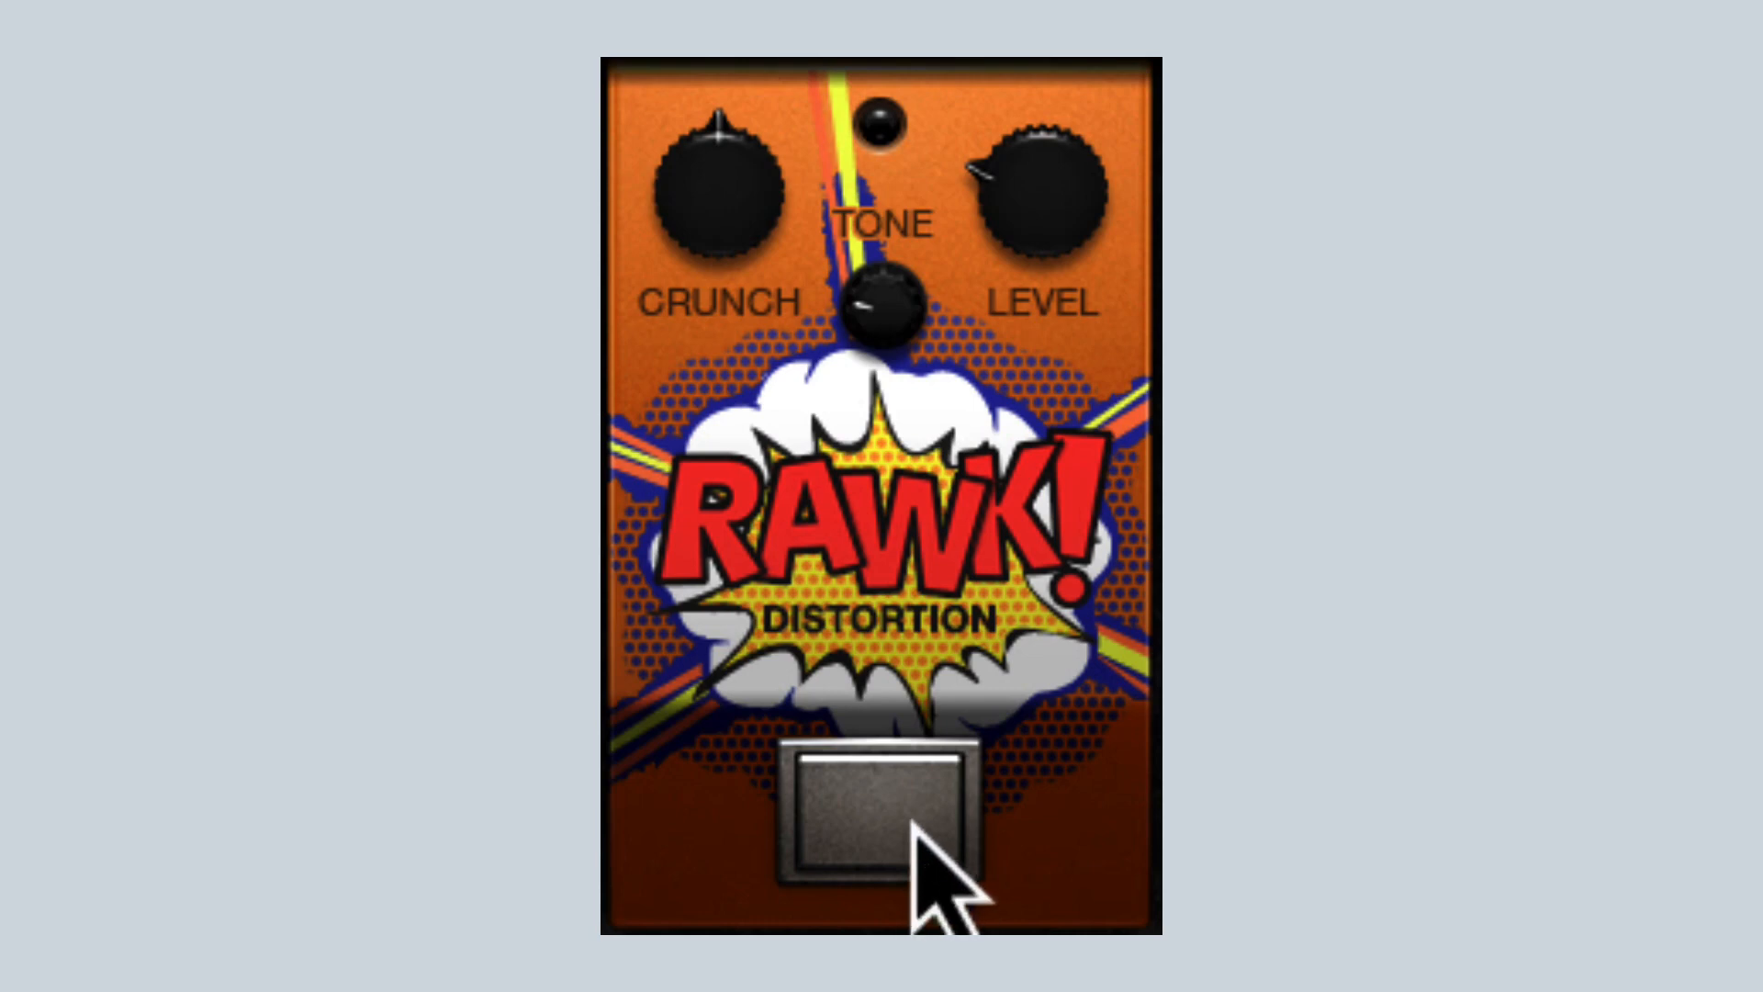
left_click(880, 821)
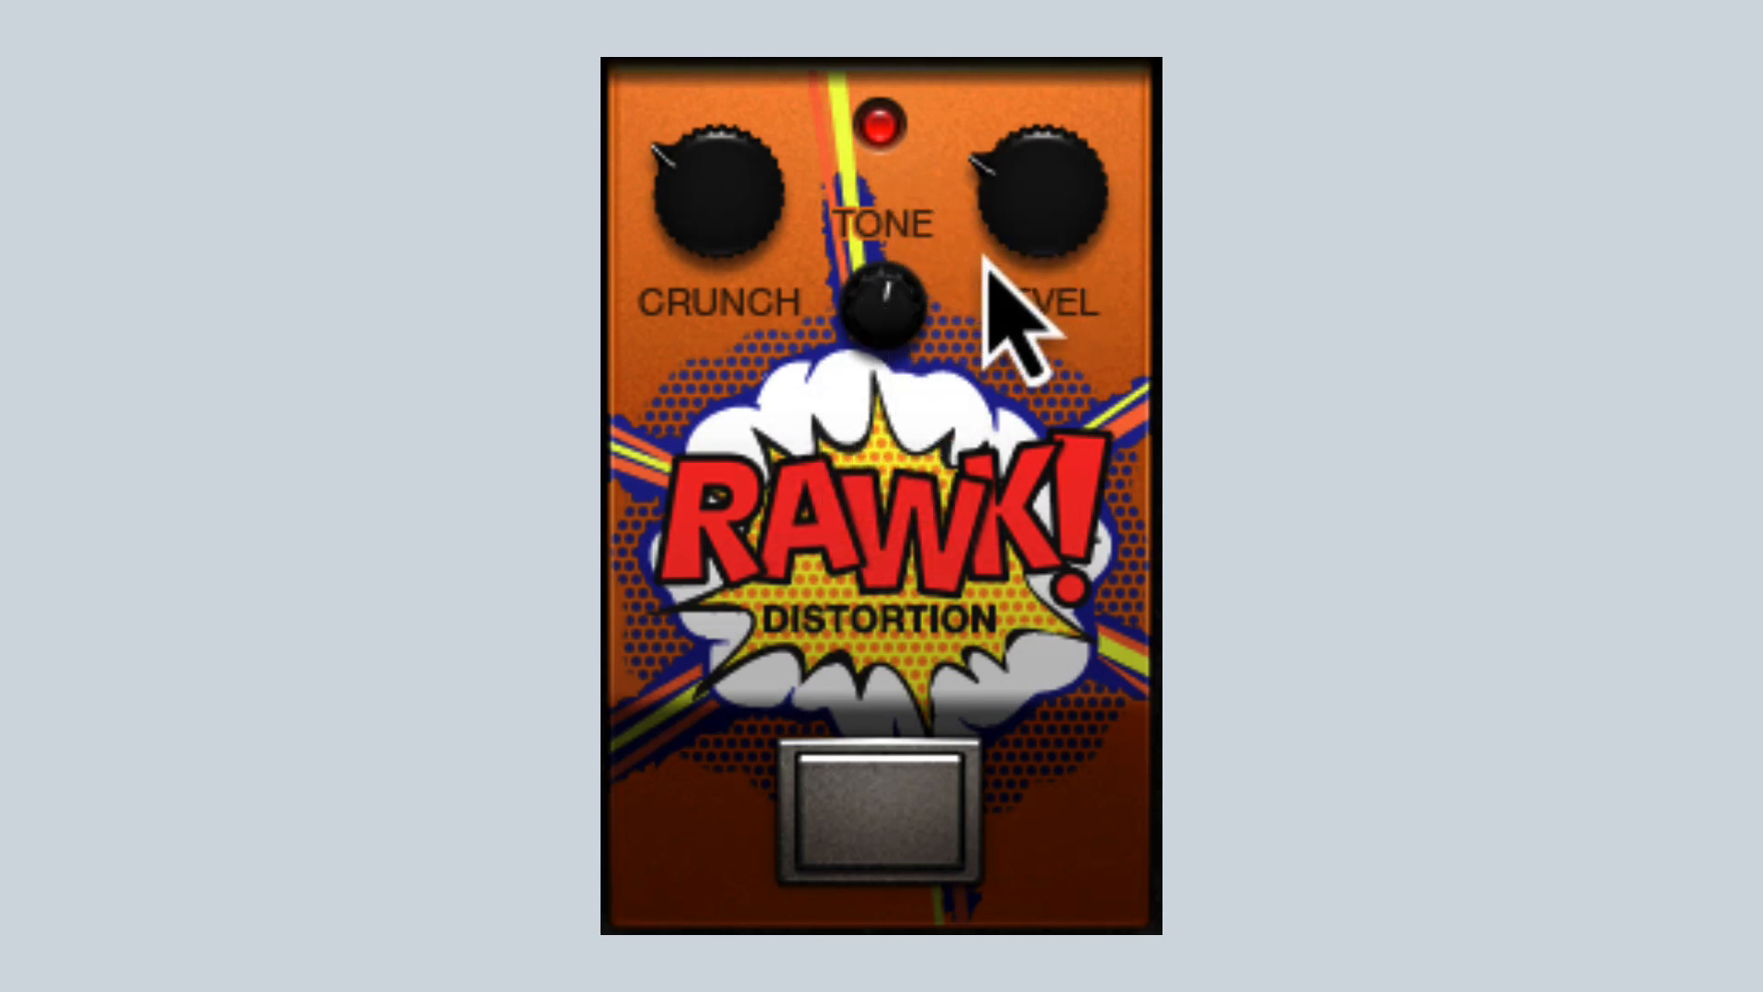
left_click(878, 823)
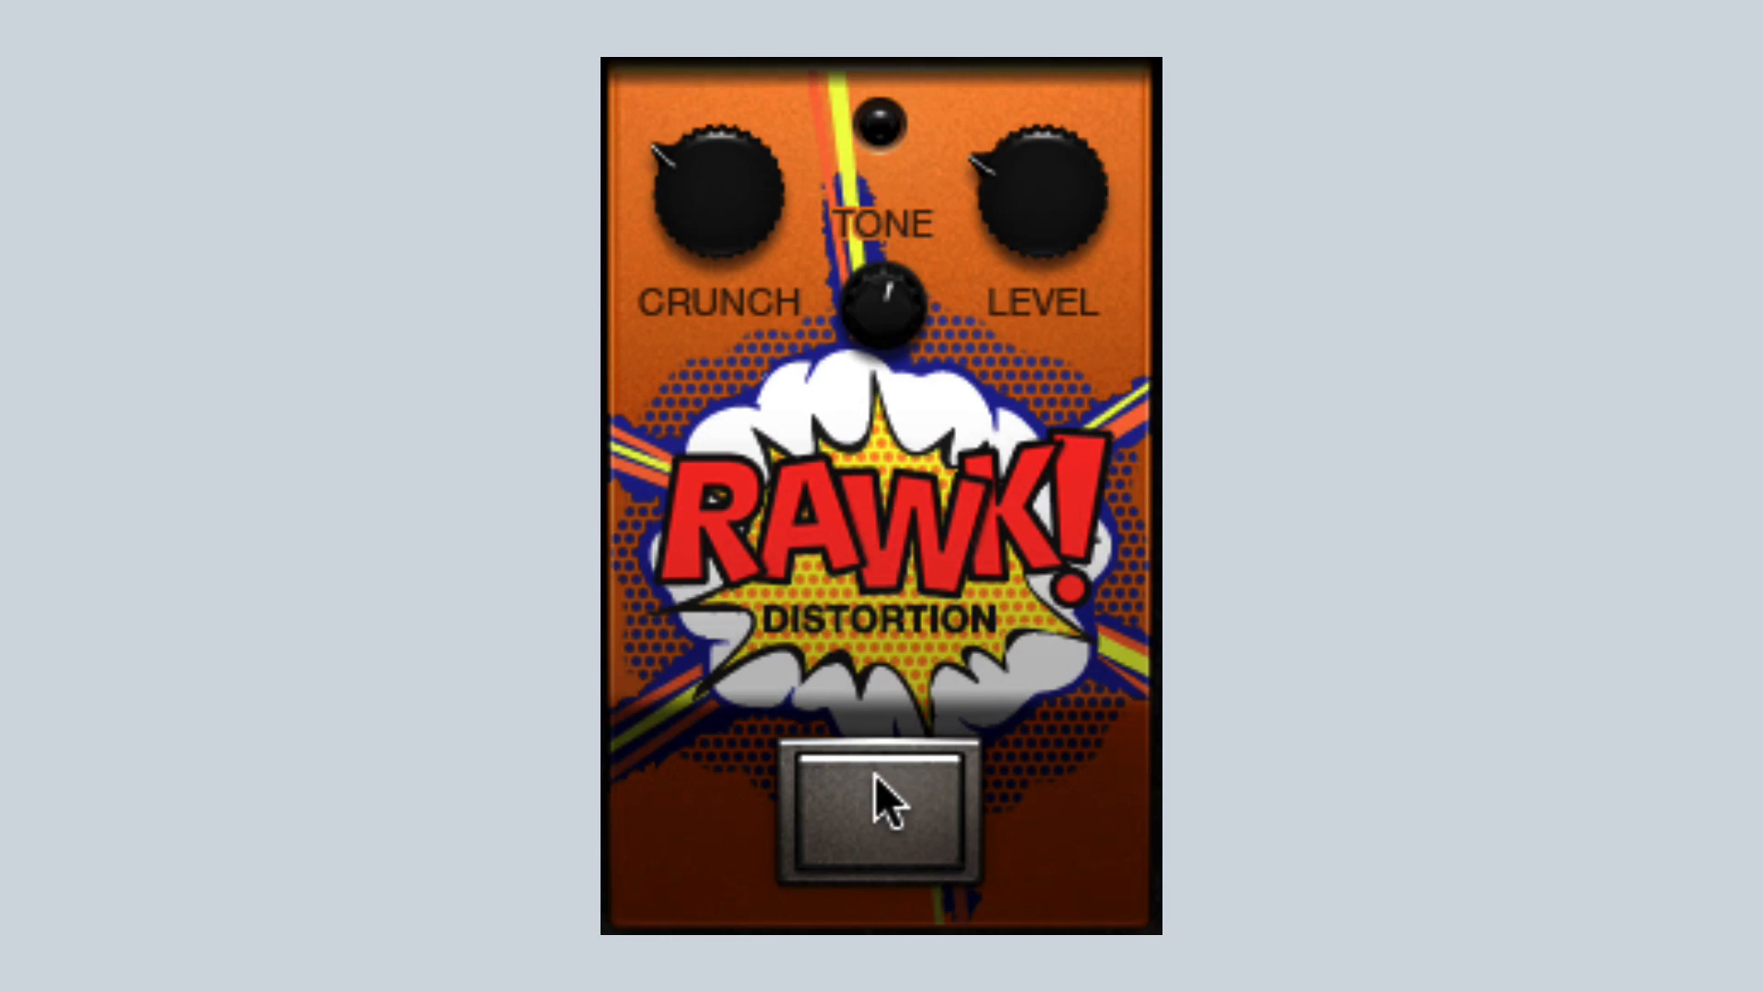
left_click(884, 816)
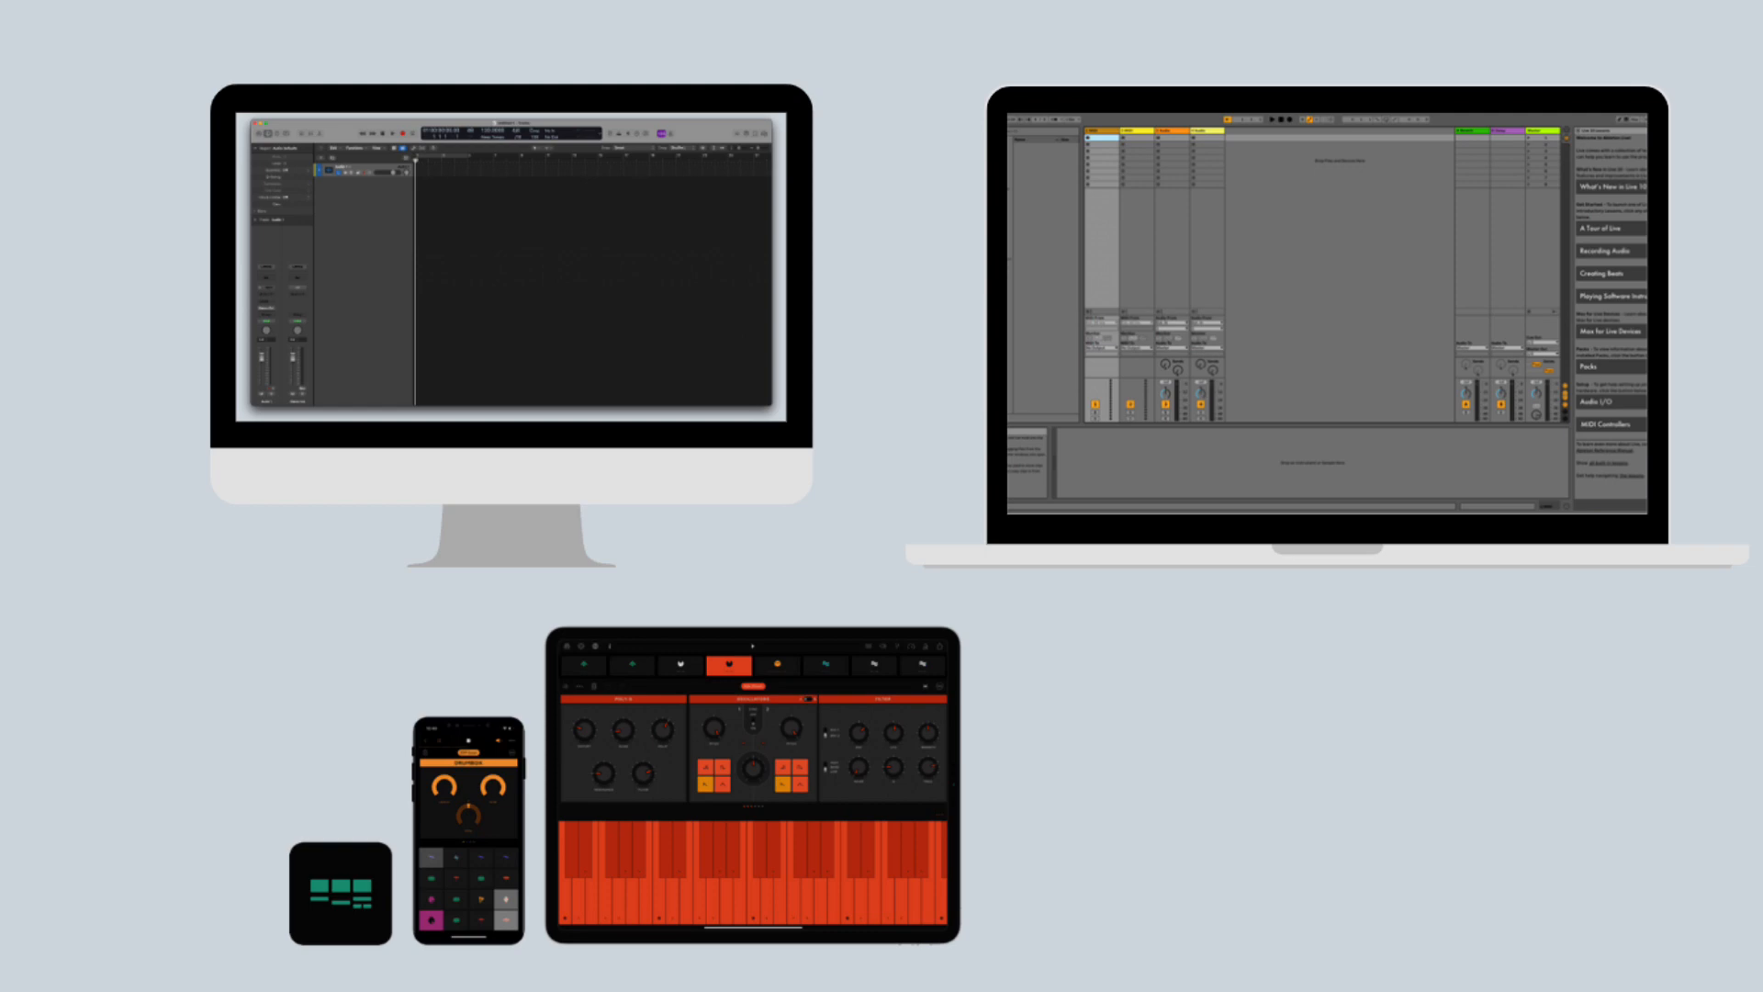
scroll("down", 3)
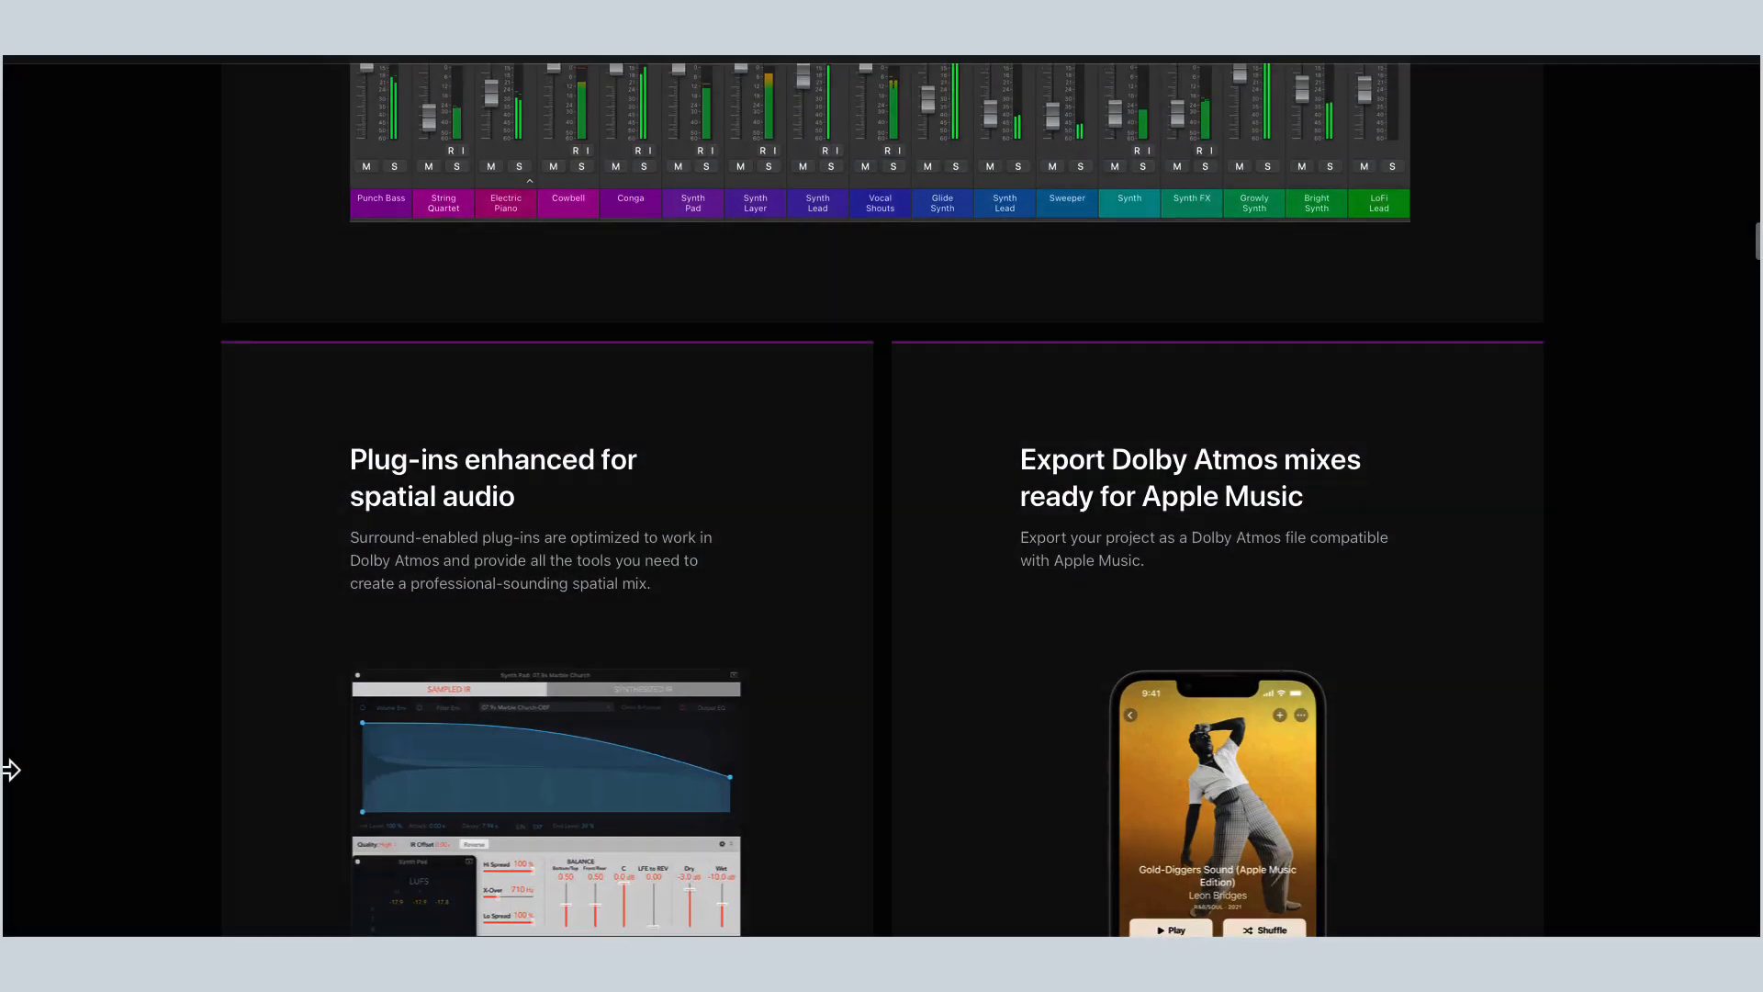
Step: Scroll apple.com's Logic Pro page past New Sound Packs down to the Logic Remote section
scroll("down", 3)
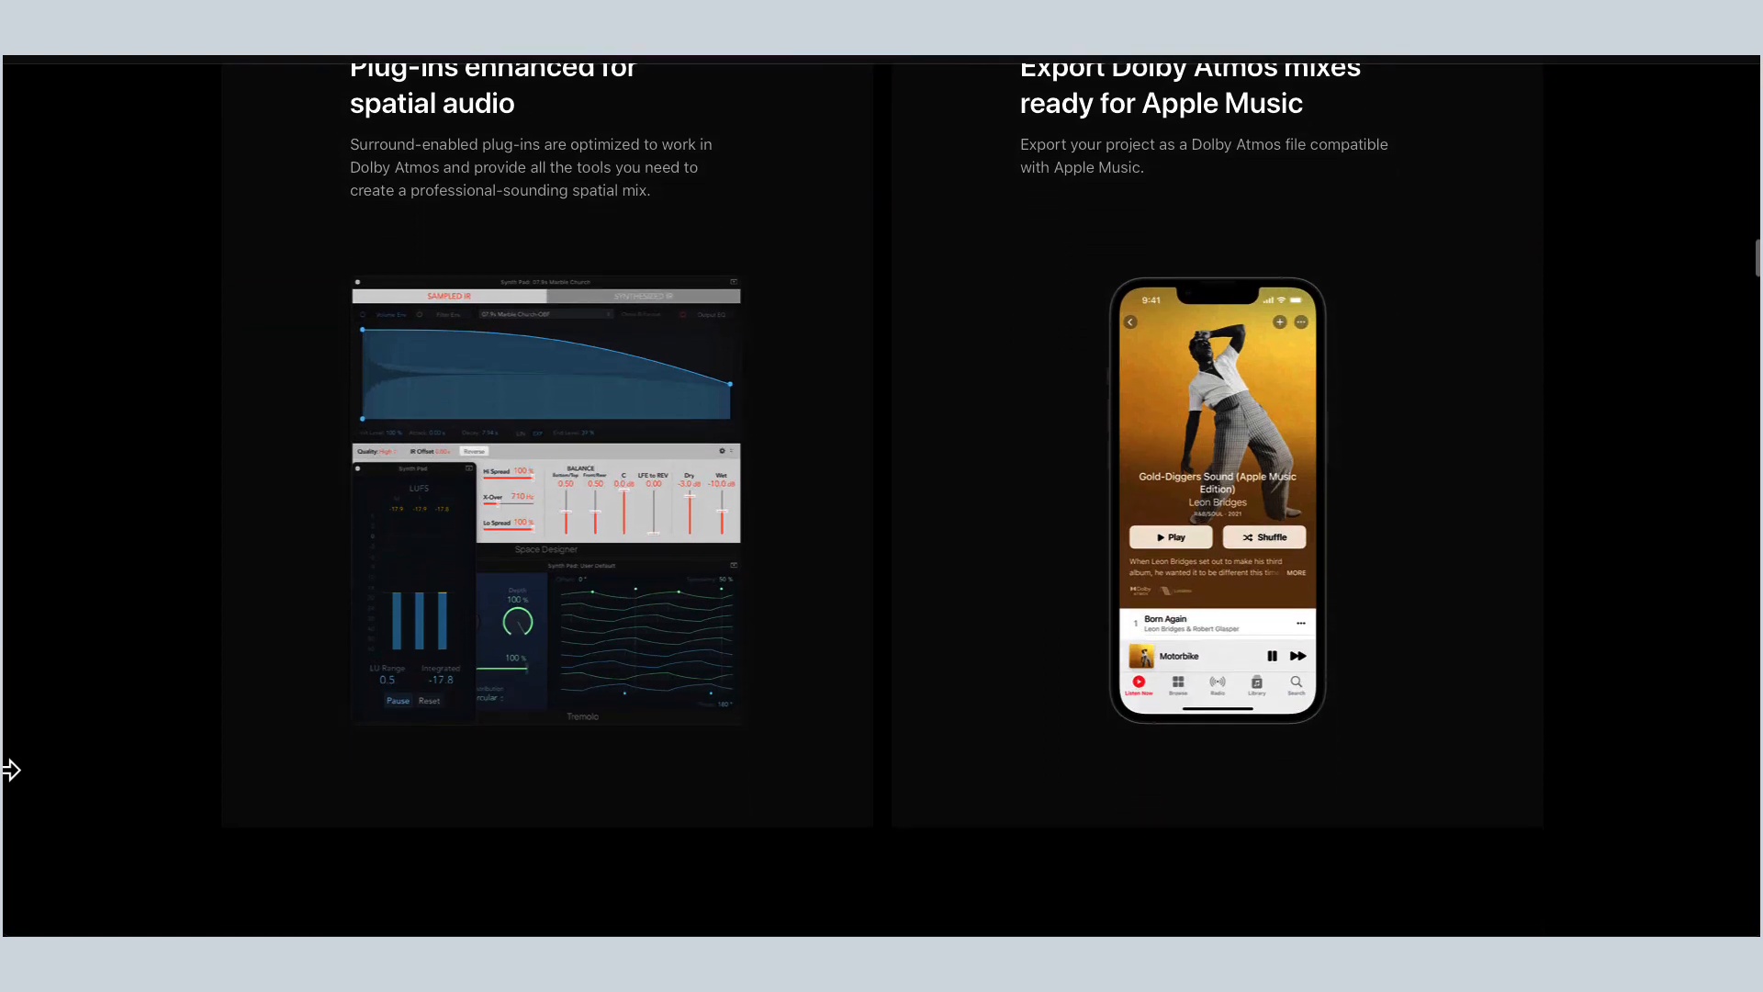
scroll("down", 3)
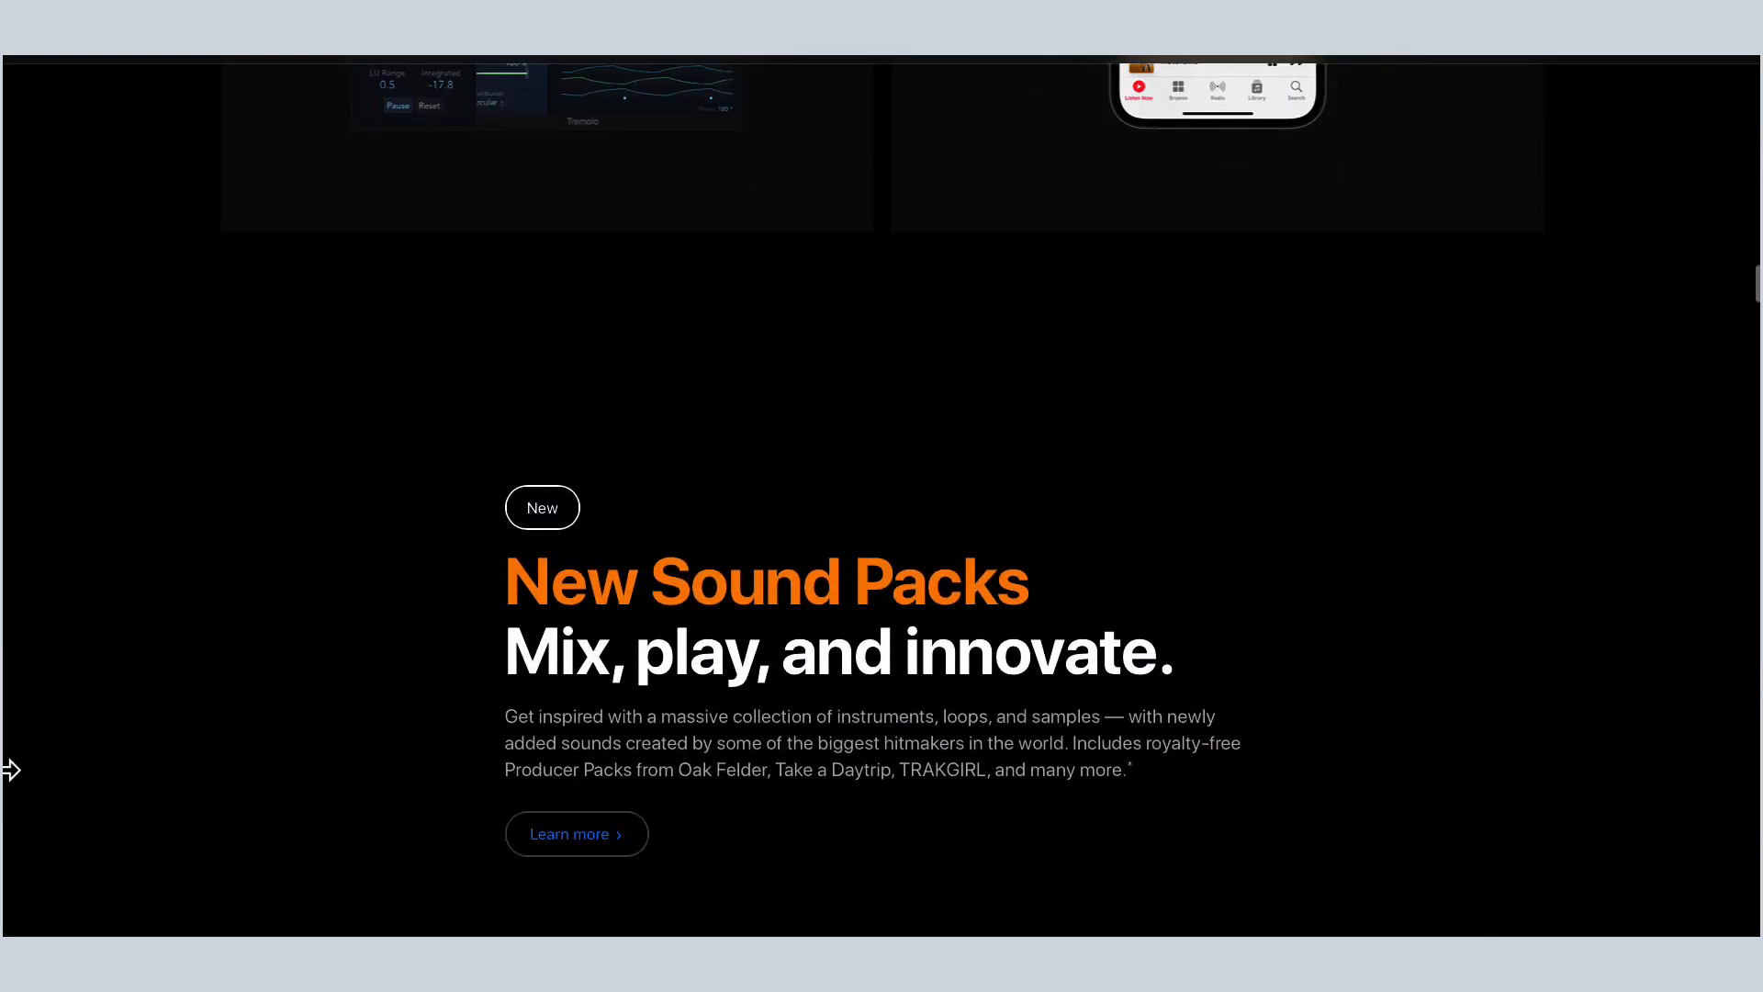
scroll("down", 3)
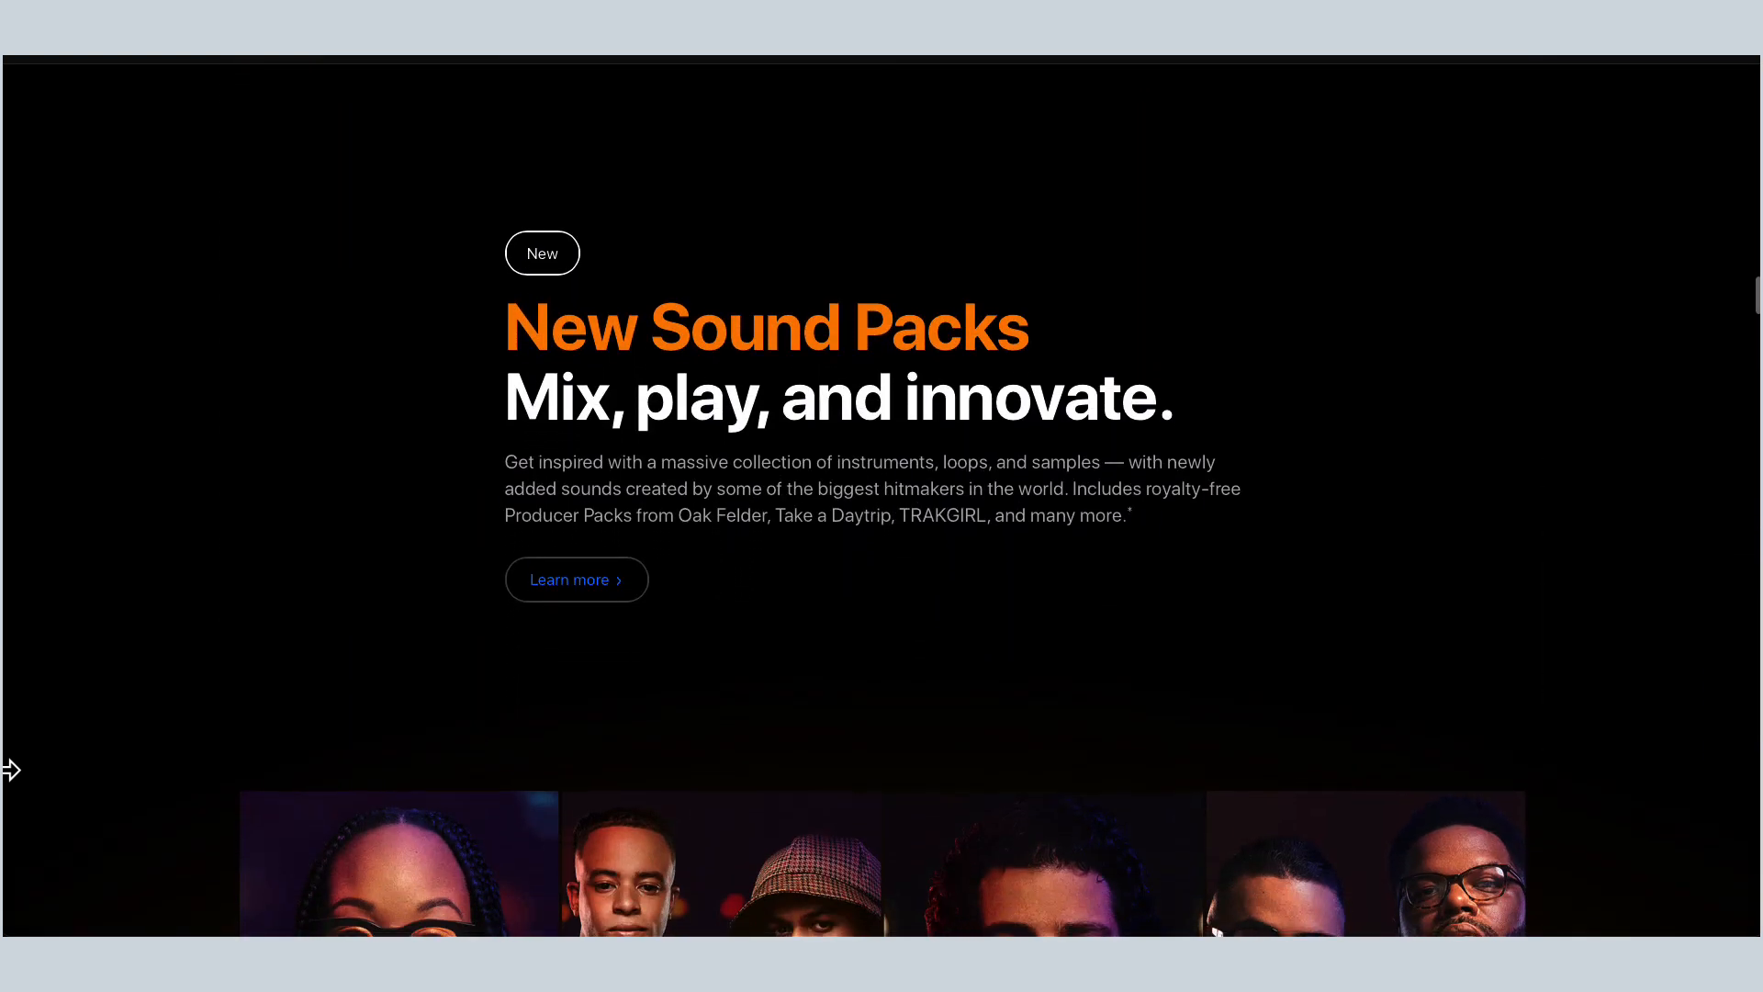
scroll("down", 3)
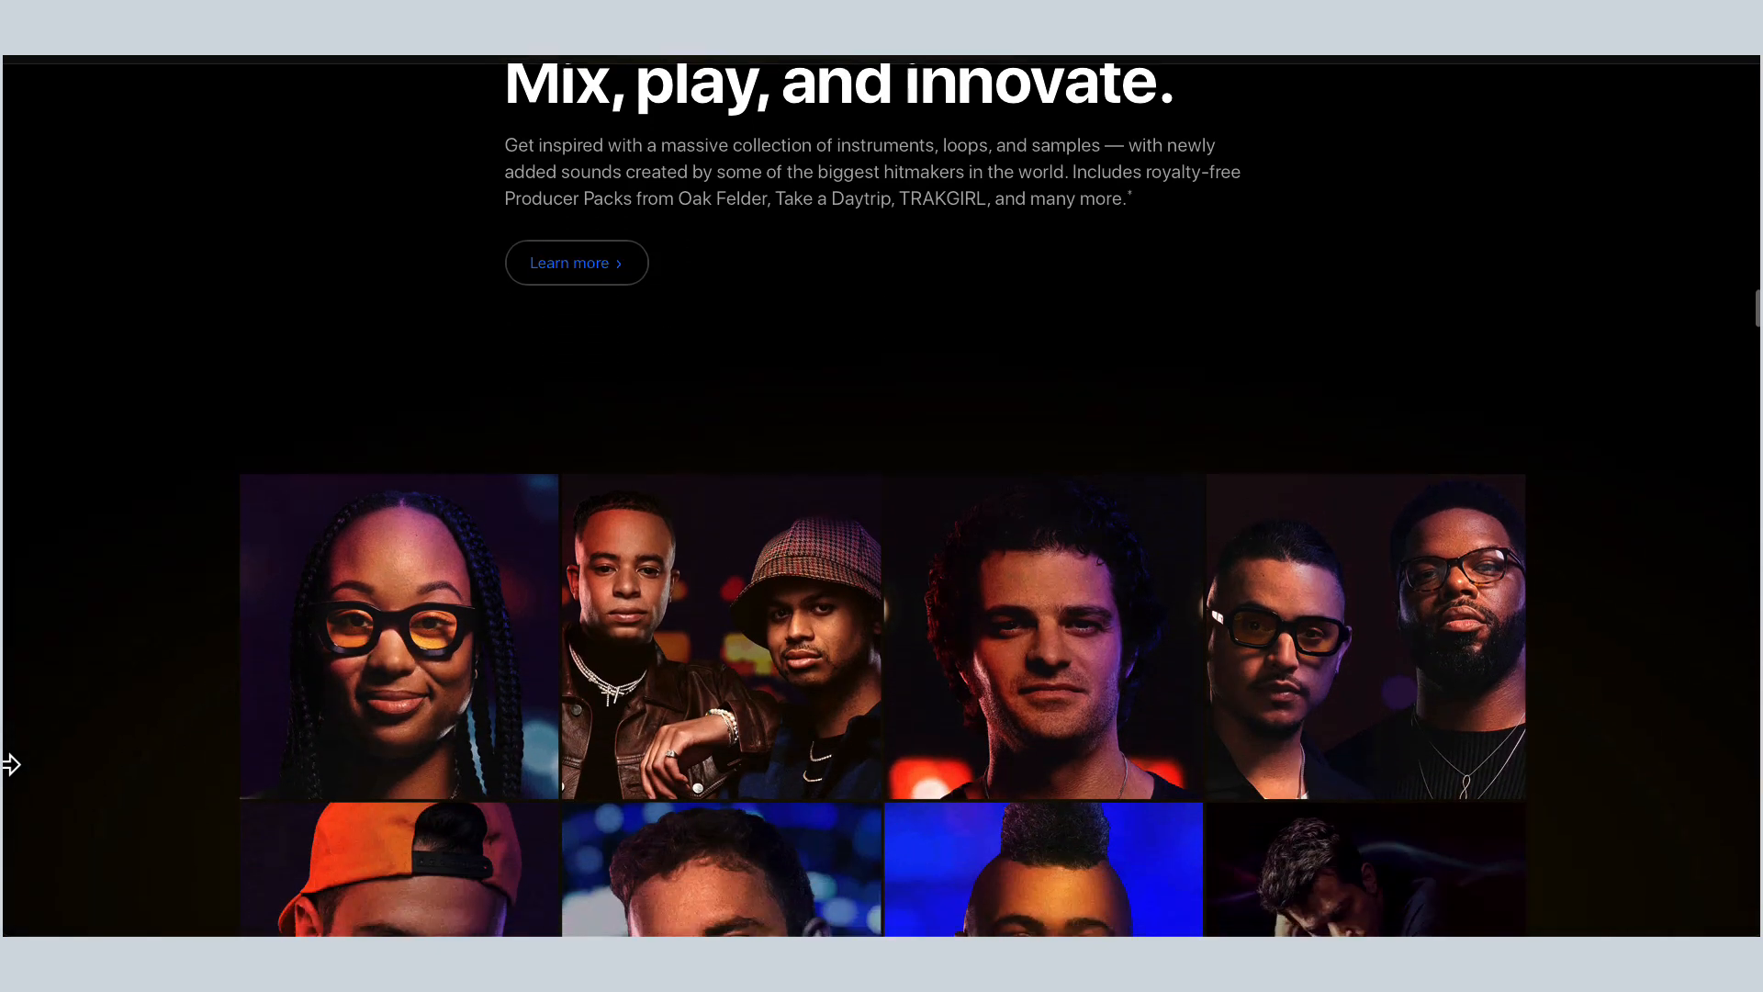
scroll("down", 3)
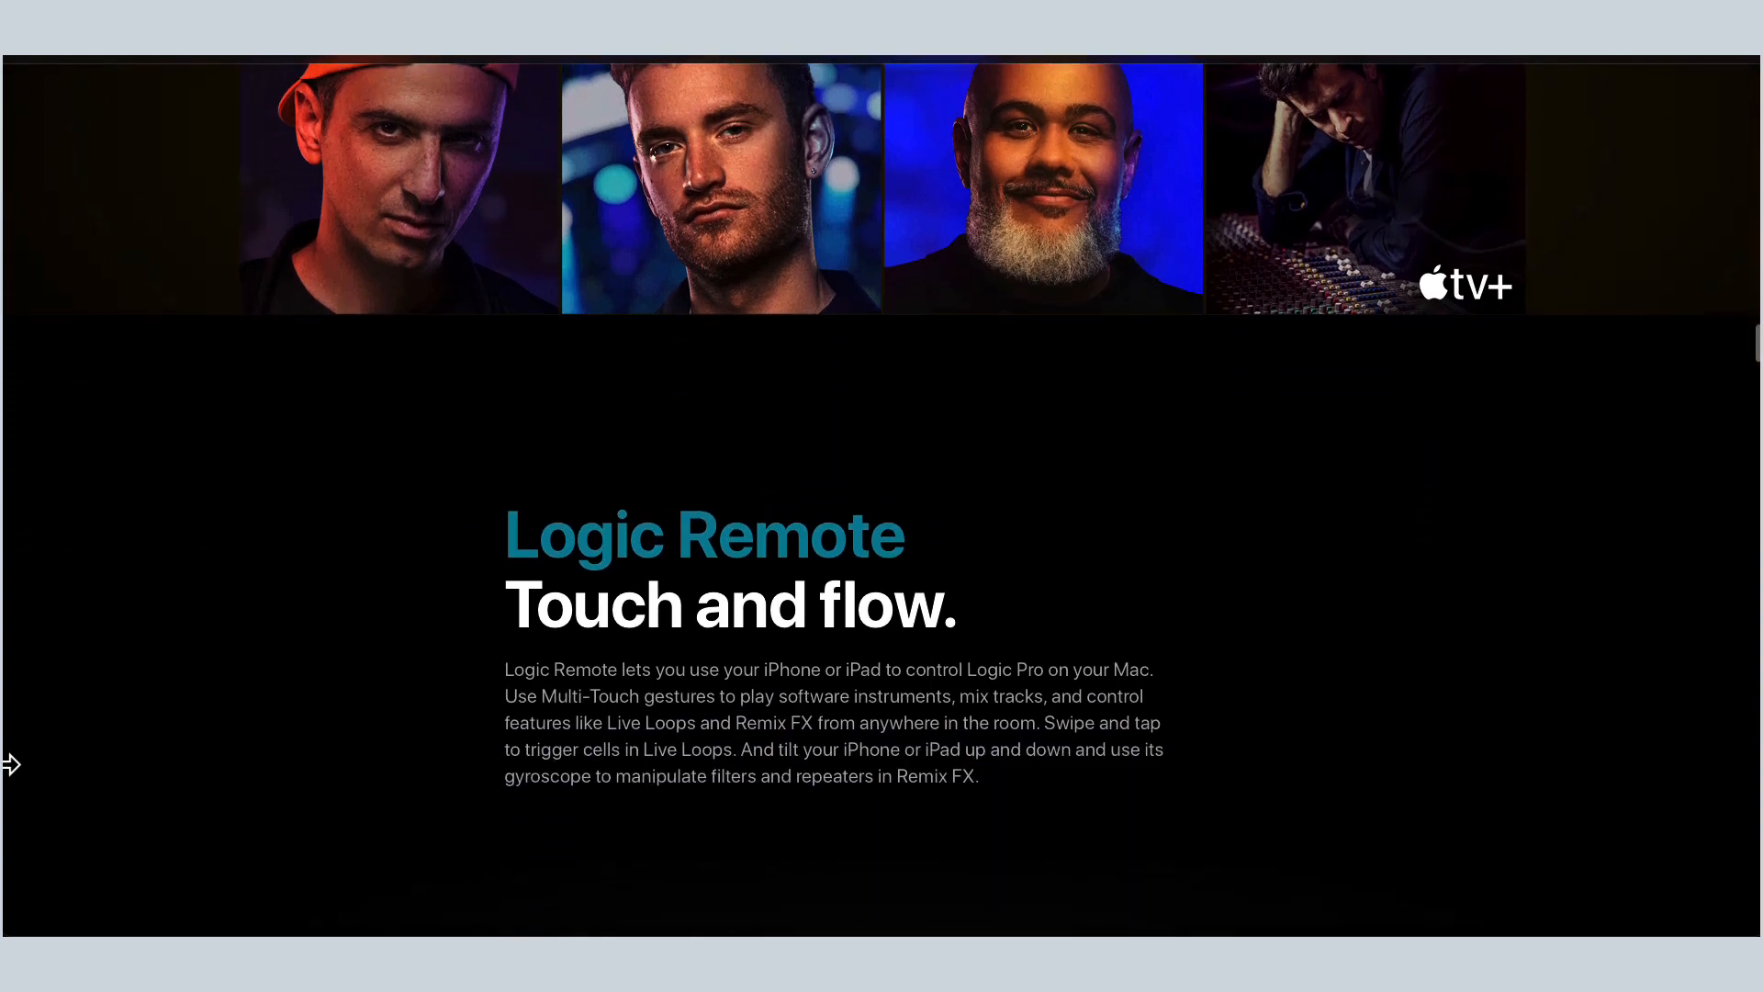
scroll("down", 3)
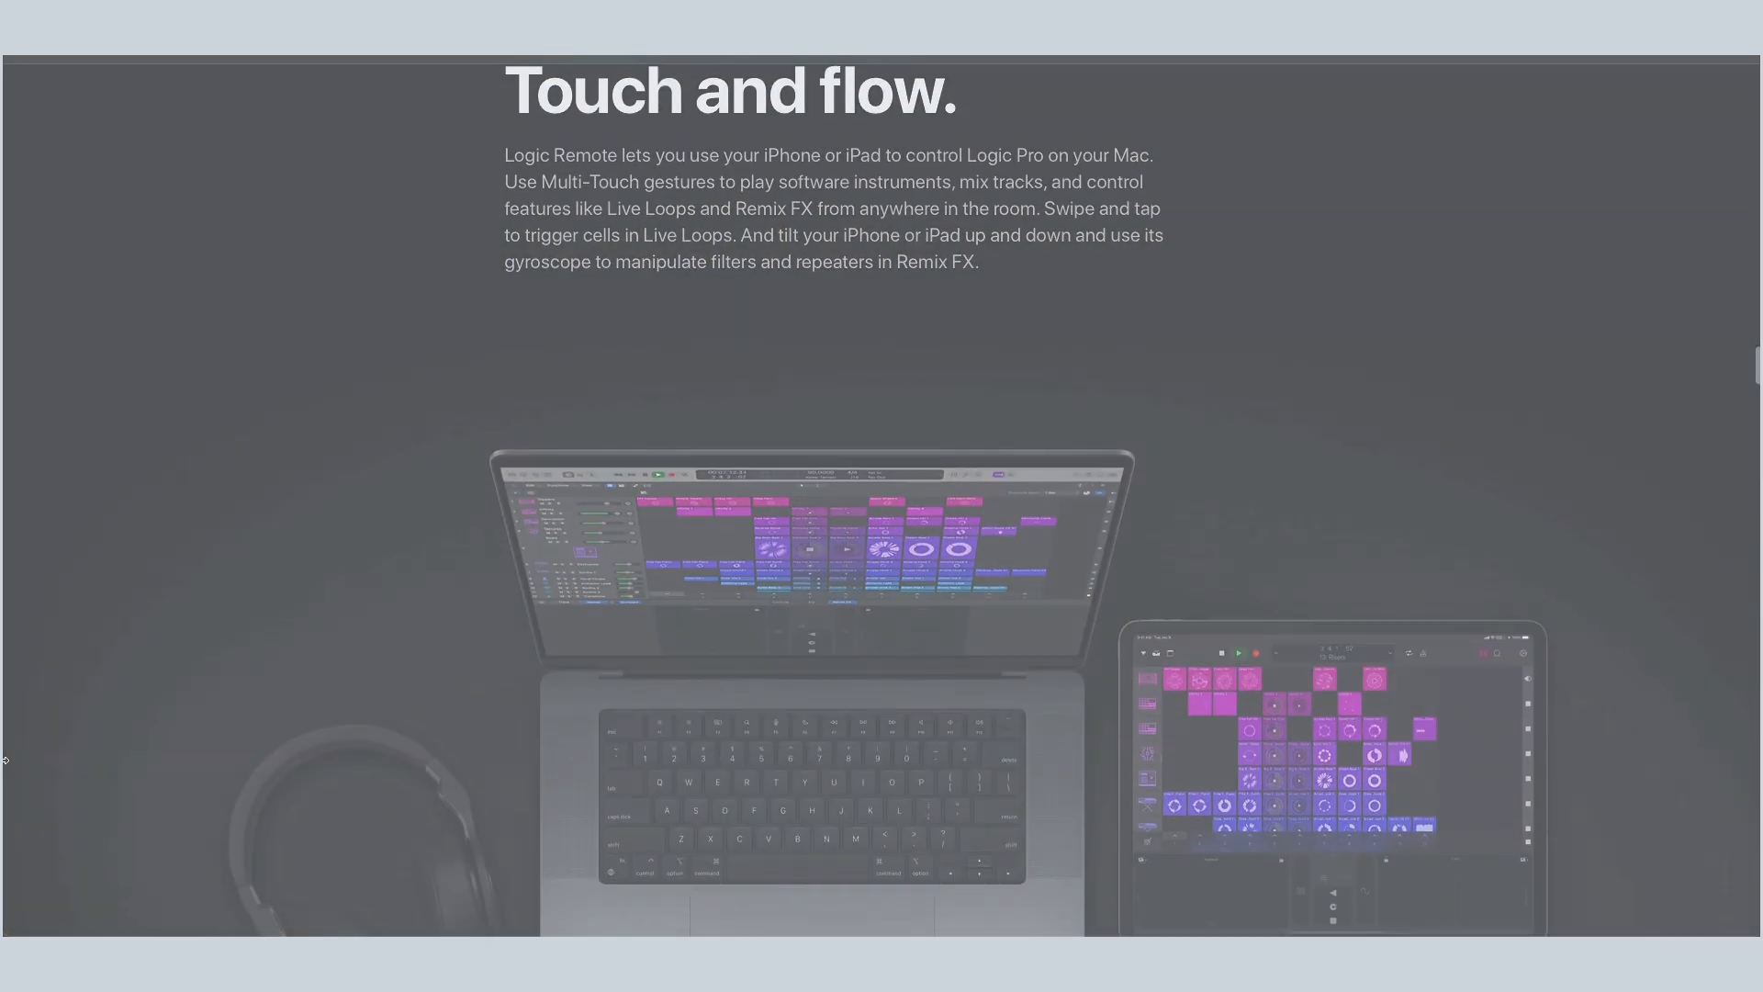